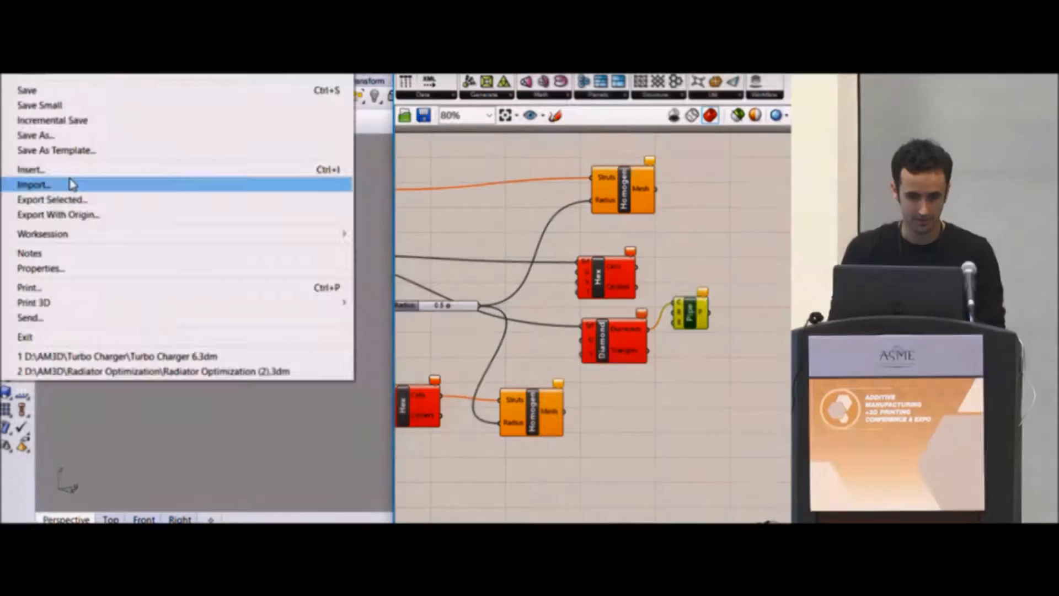
# - Import the 2.stl bracket mesh from drive D into the Rhino scene
pyautogui.click(33, 168)
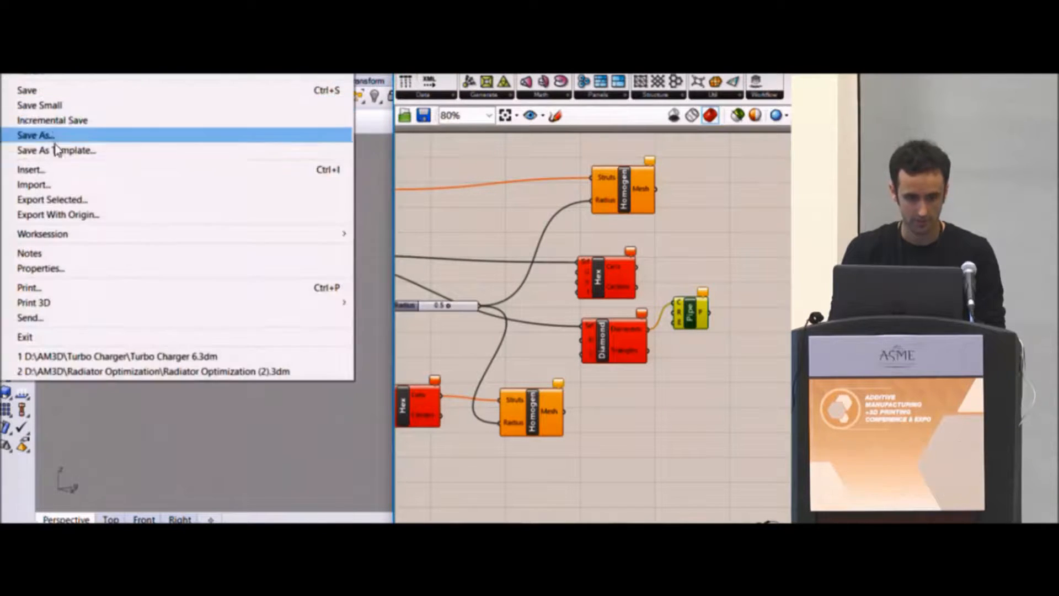
pyautogui.click(34, 136)
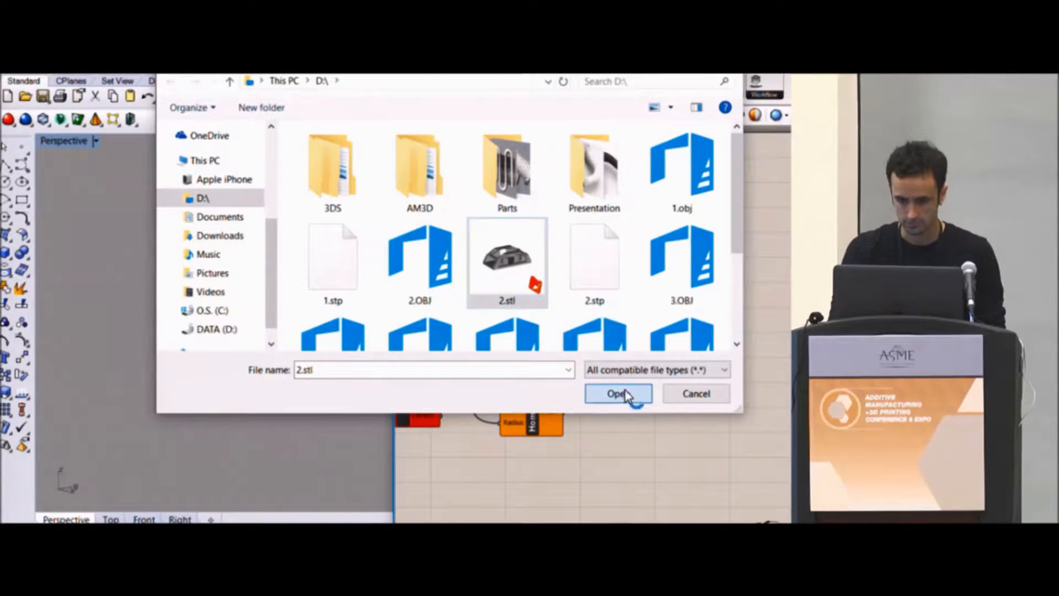
pyautogui.click(618, 393)
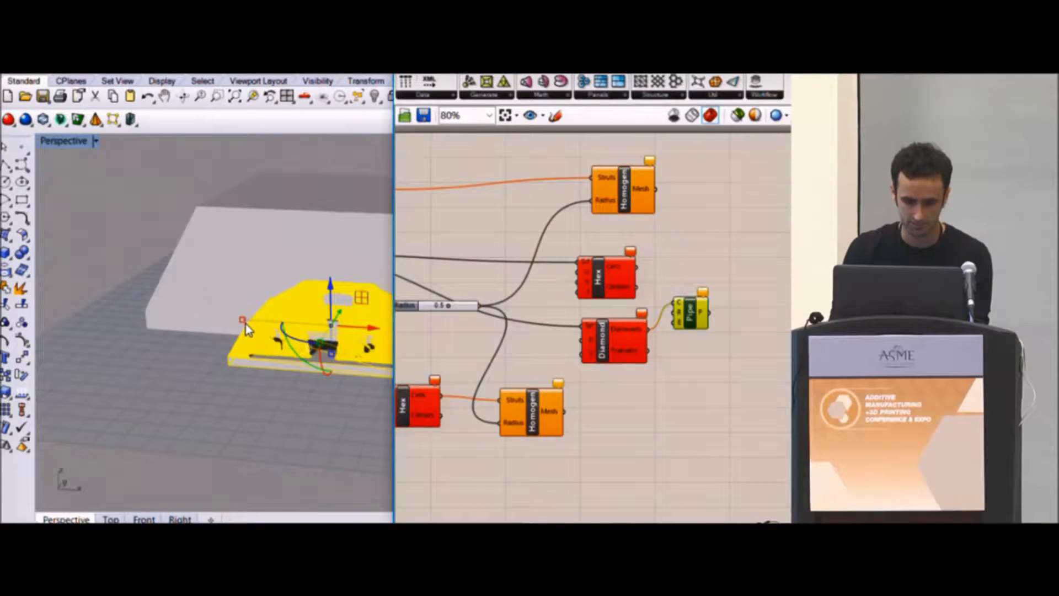
# - Orbit the view to inspect the imported lattice bracket resting on its base plate
pyautogui.moveTo(246, 328); pyautogui.dragTo(165, 267)
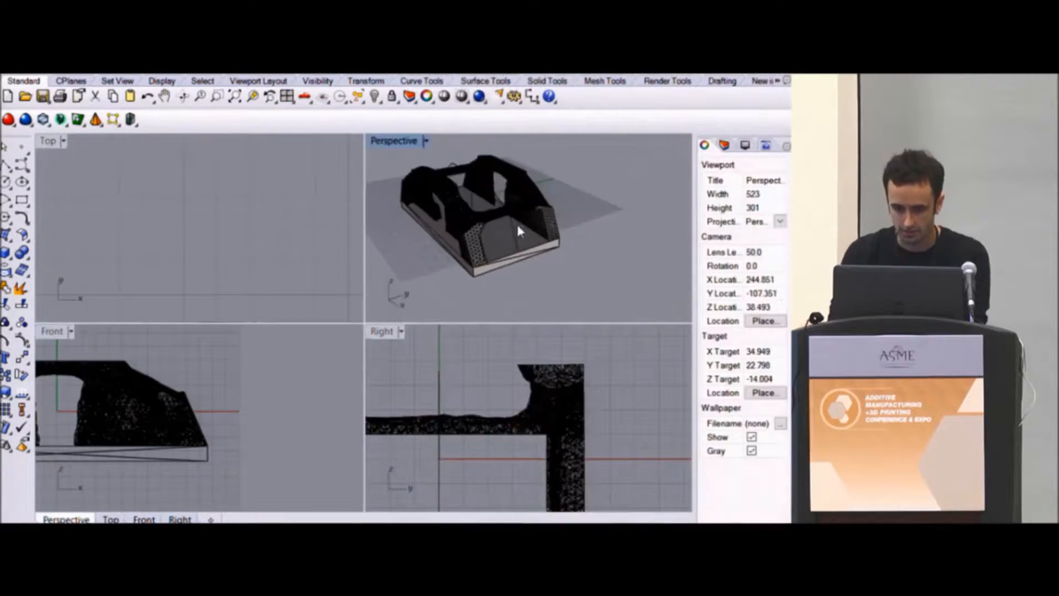
# - Hide the dense bracket mesh, leaving only the arched design solid on its sloped base
pyautogui.click(520, 230)
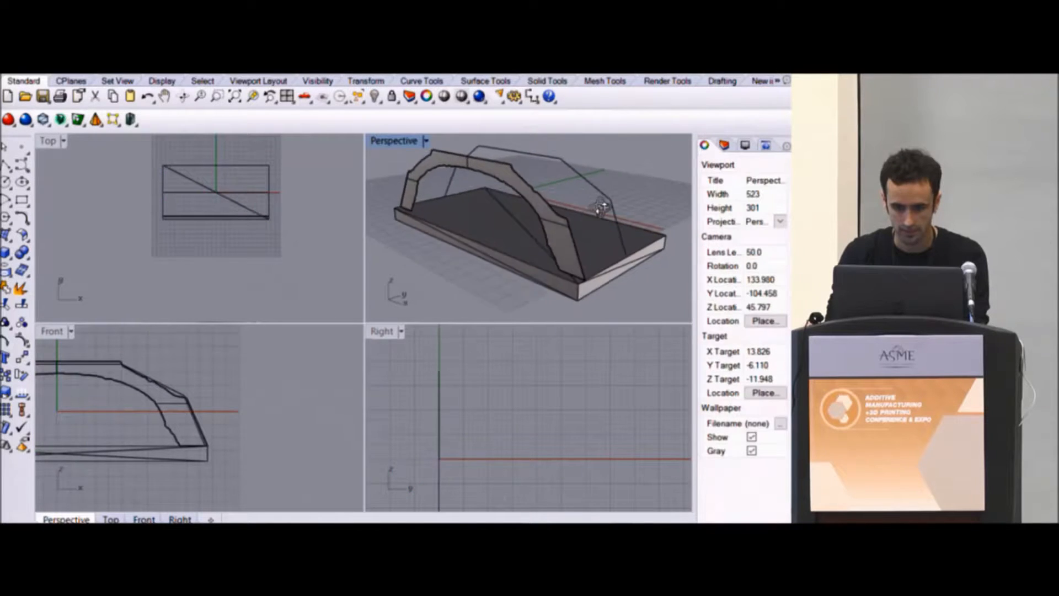
# - Orbit the perspective view and maximise it to show the two arched walls
pyautogui.moveTo(601, 210); pyautogui.dragTo(649, 260)
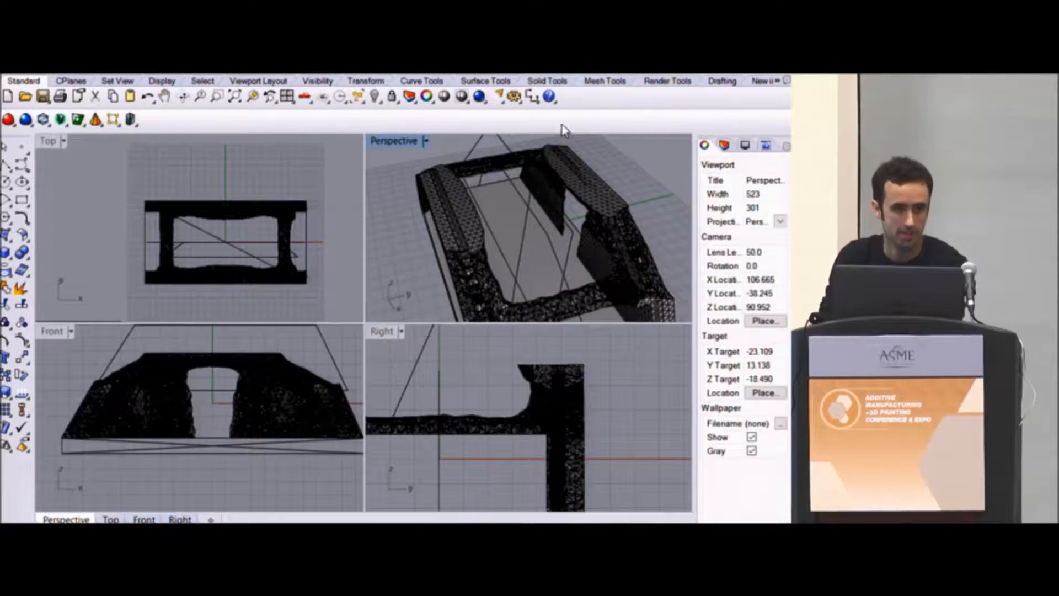
pyautogui.doubleClick(393, 140)
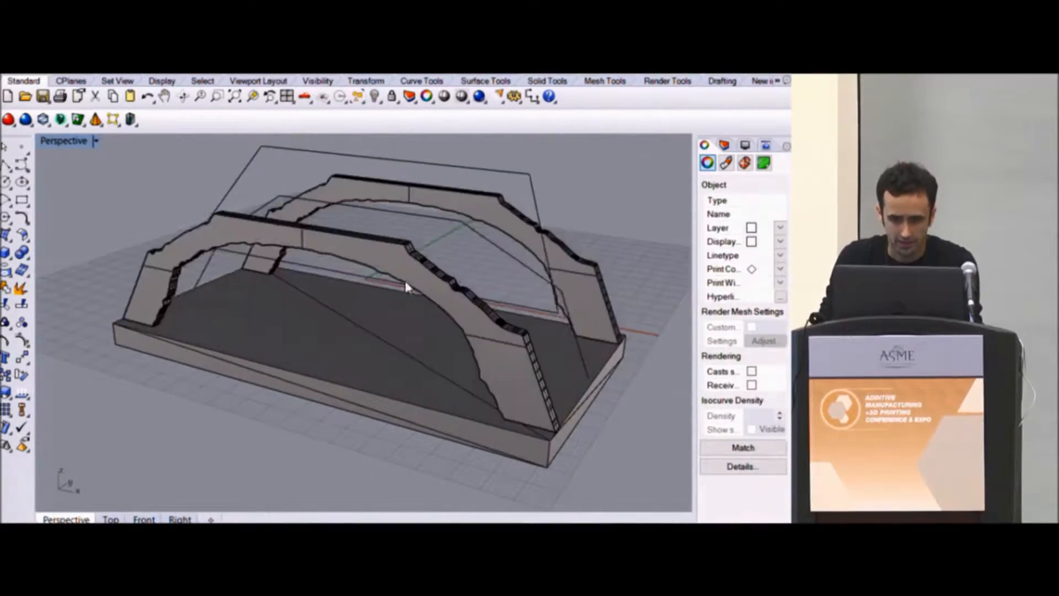
# - Restore the four-viewport layout showing the segmented arched walls
pyautogui.click(408, 286)
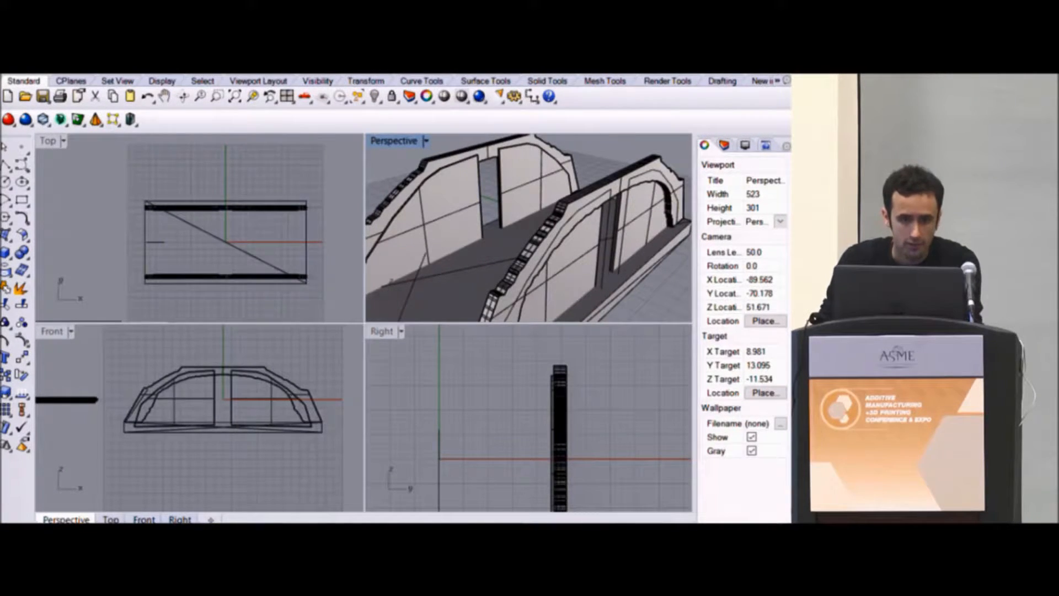
# - Make Top the active viewport and show the bracket mesh beside the arch design
pyautogui.click(722, 80)
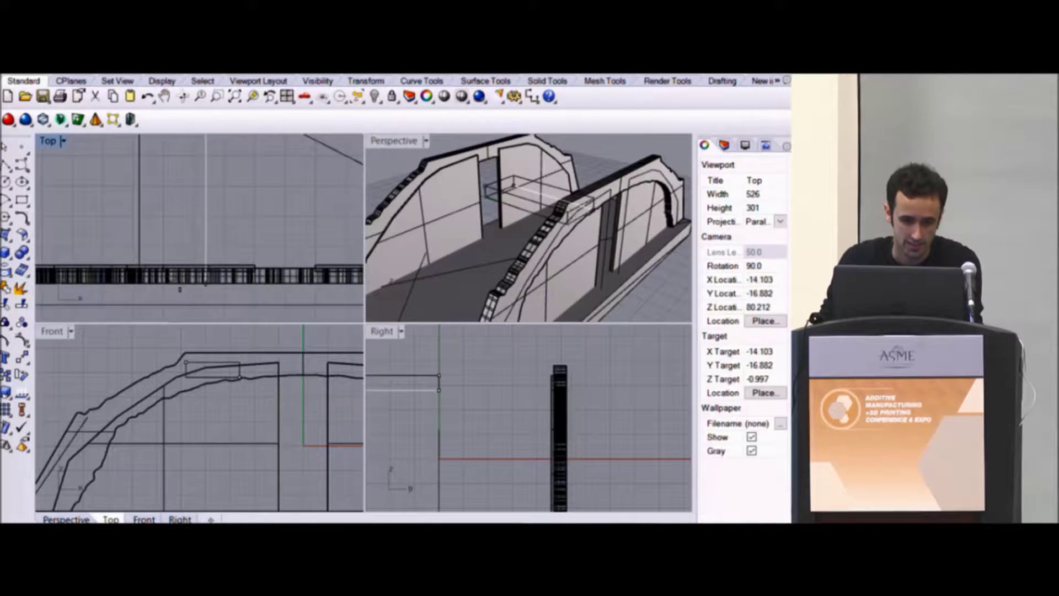
pyautogui.click(521, 194)
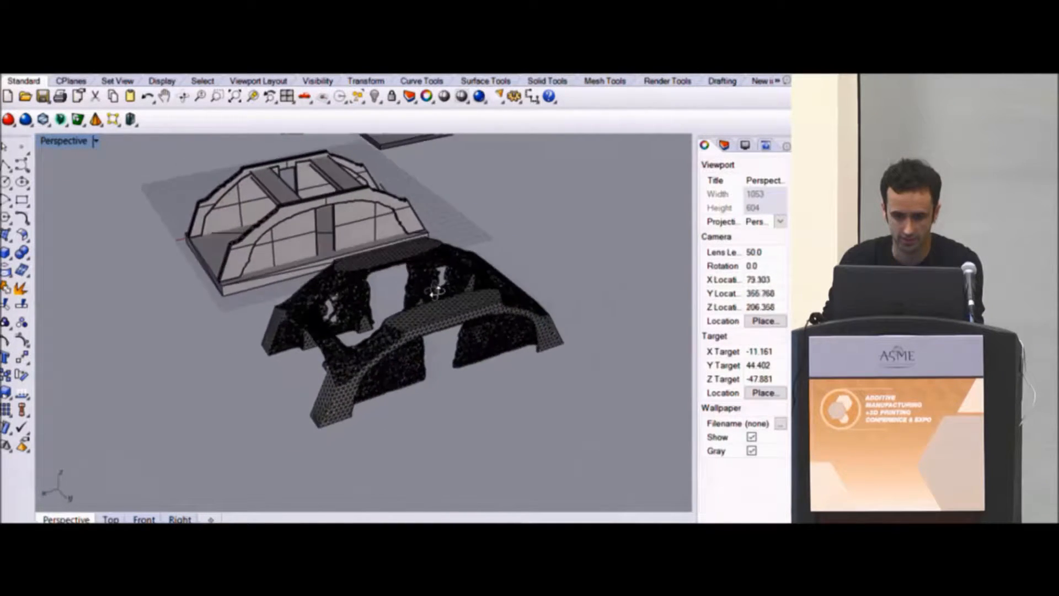
# - Orbit to see both models and select the braced arch model to view its properties
pyautogui.moveTo(432, 291); pyautogui.dragTo(358, 233)
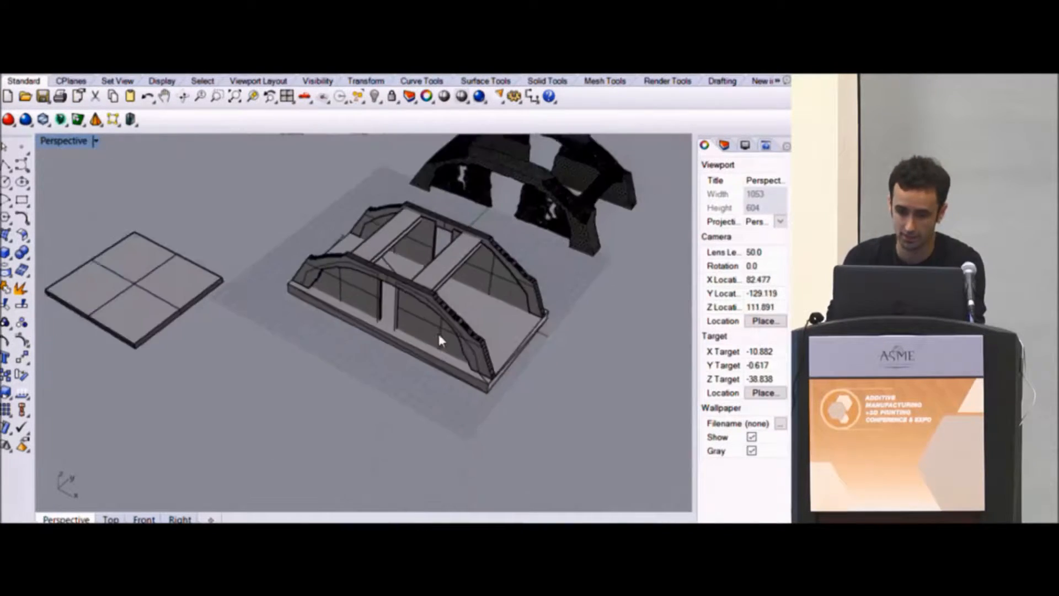
pyautogui.click(439, 339)
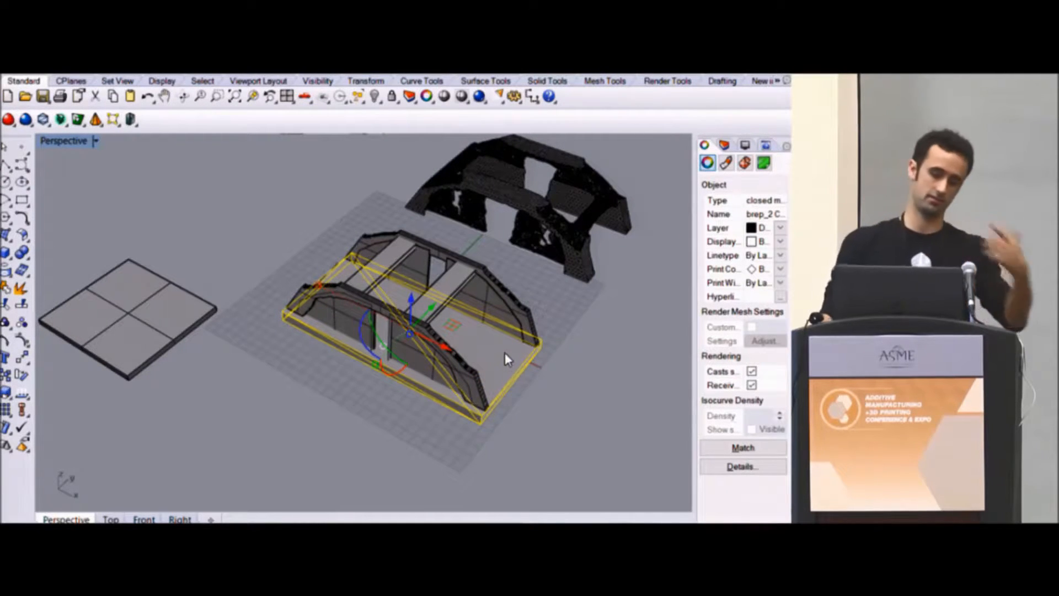
pyautogui.moveTo(414, 171)
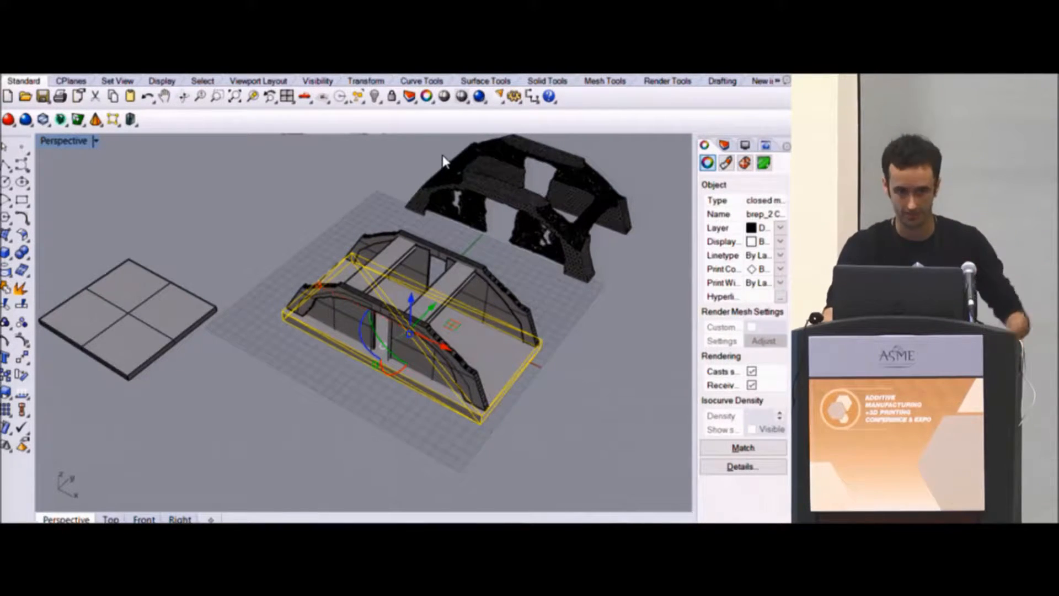
pyautogui.moveTo(453, 156)
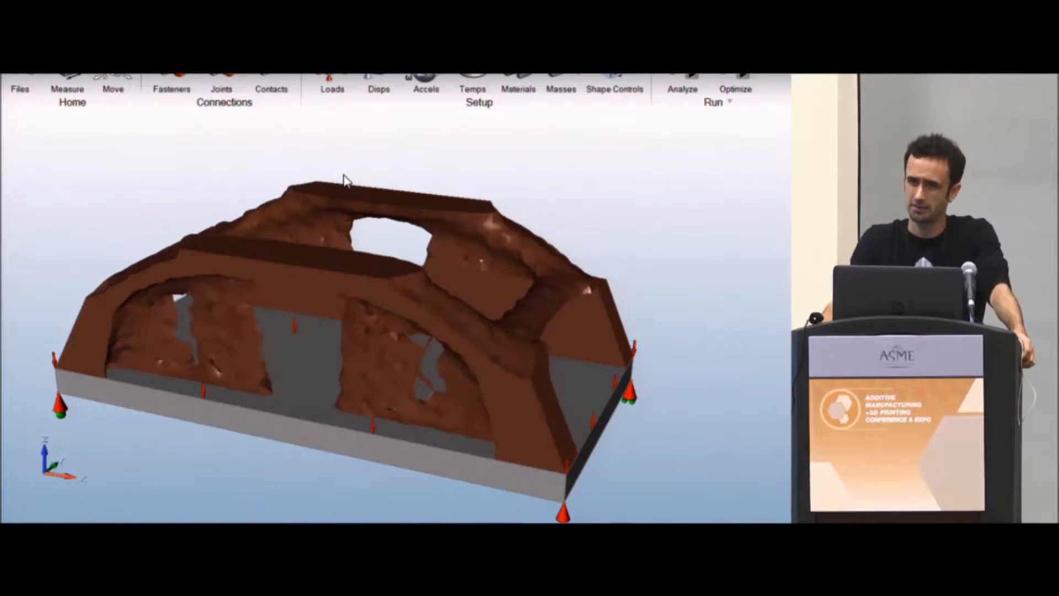
pyautogui.moveTo(369, 134)
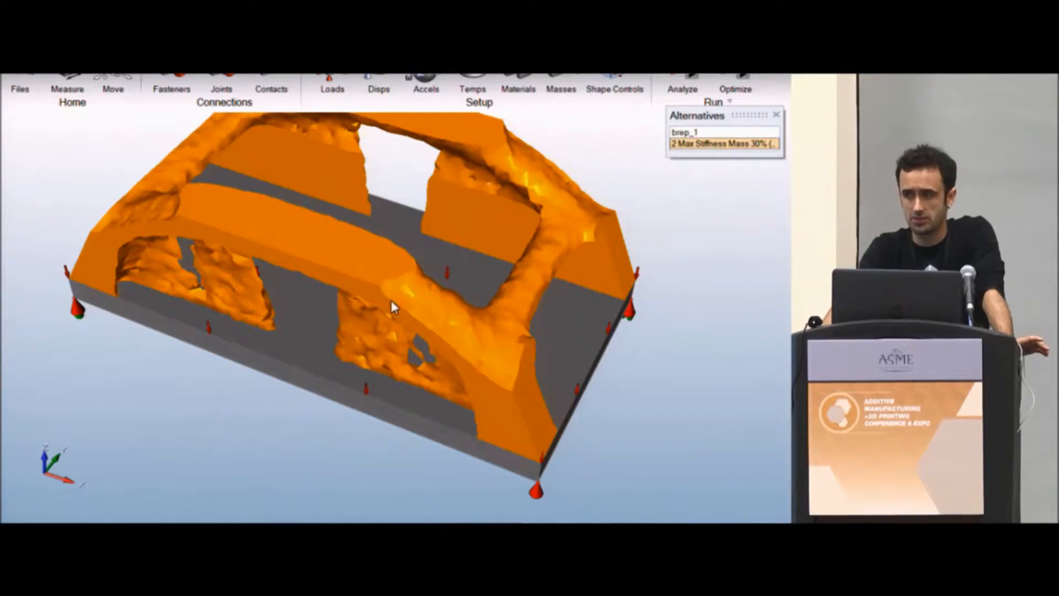
pyautogui.moveTo(387, 339)
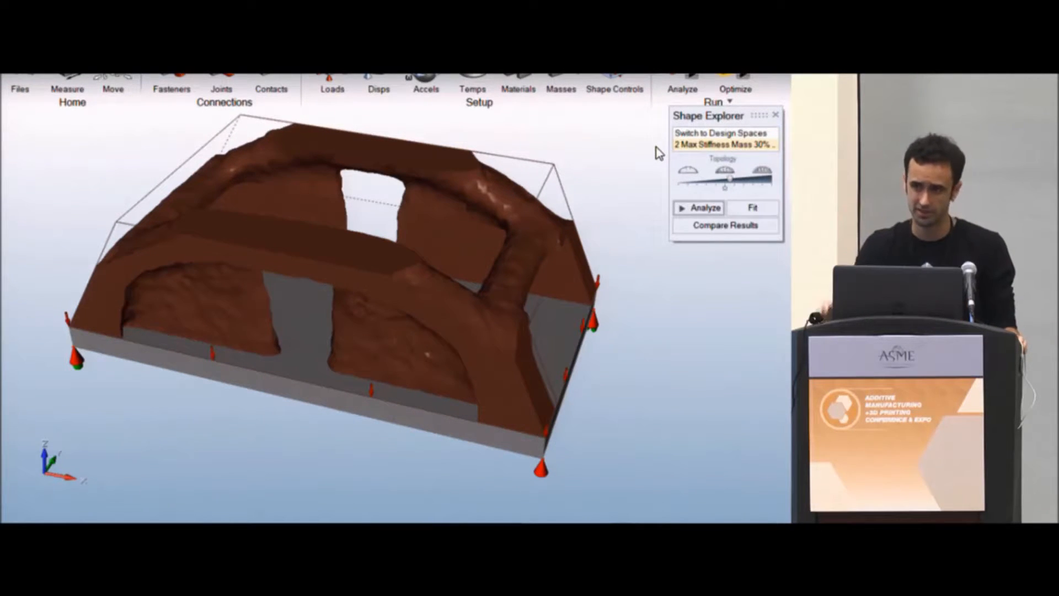
pyautogui.moveTo(151, 160)
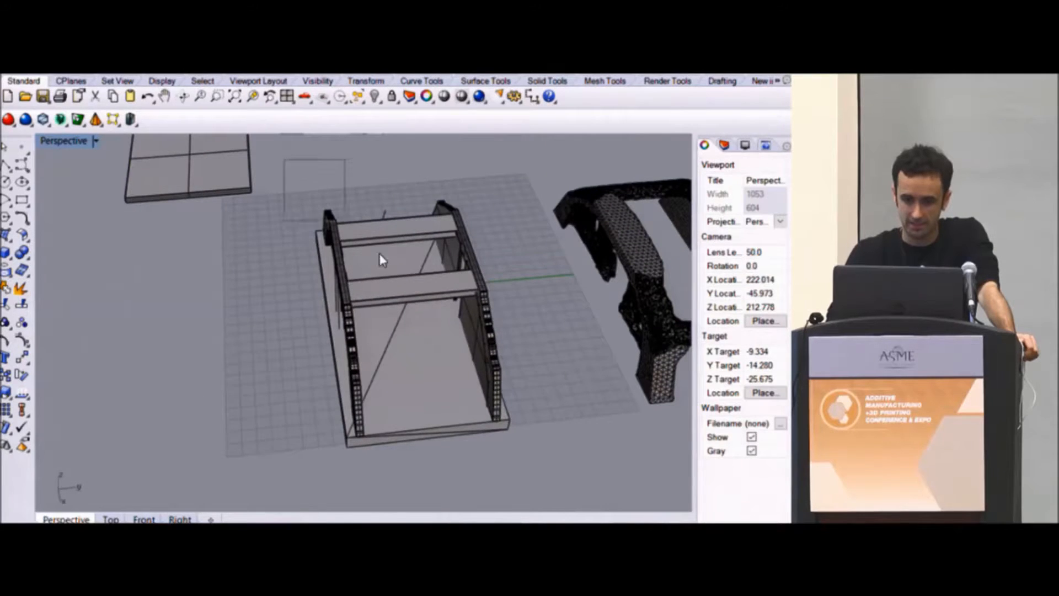
# - Export the selected braced frame model as an STL file
pyautogui.click(382, 260)
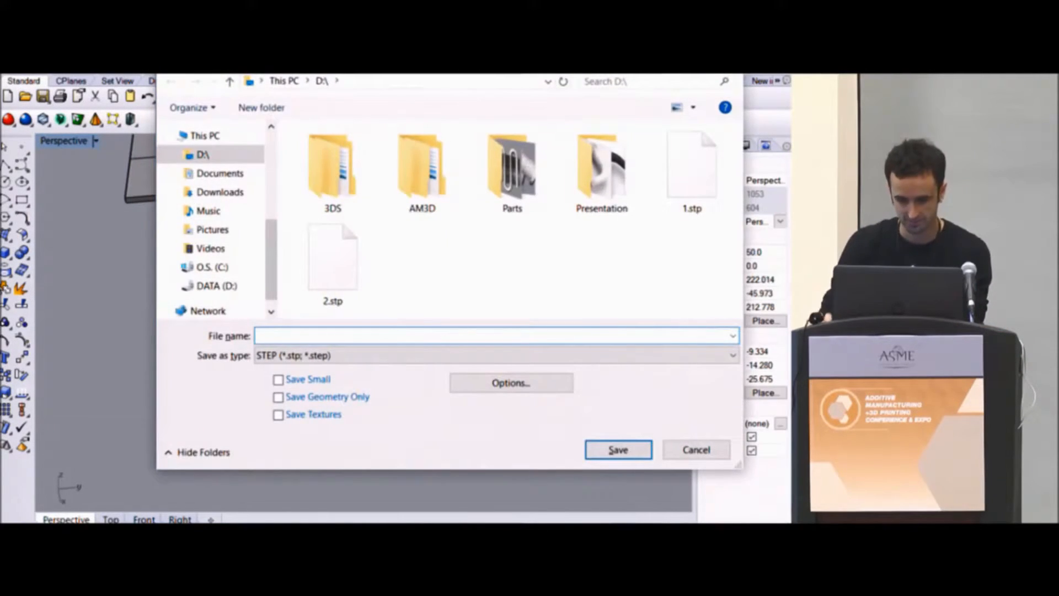
pyautogui.click(727, 354)
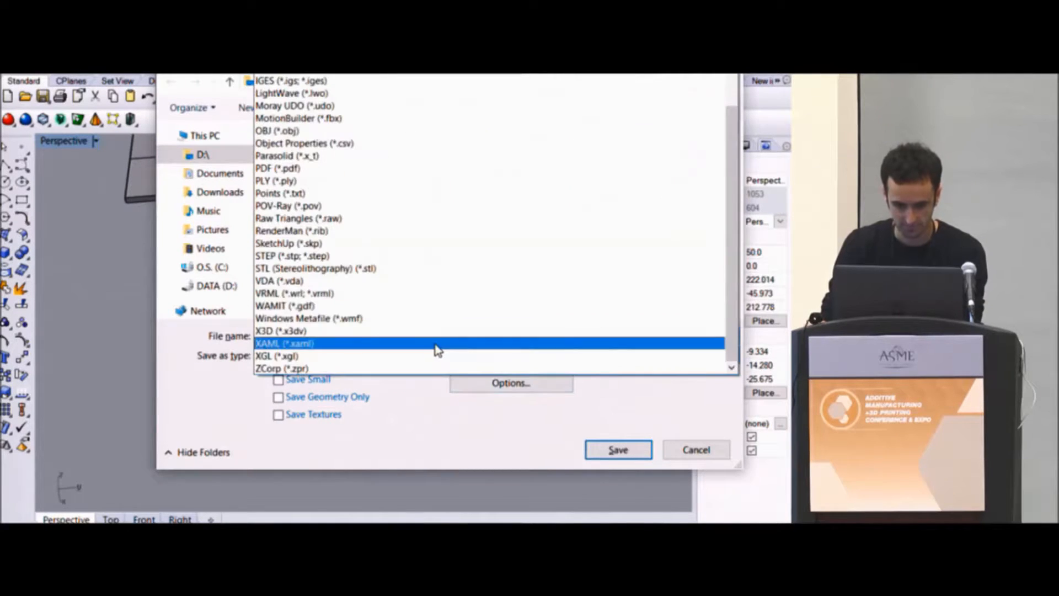
pyautogui.click(314, 268)
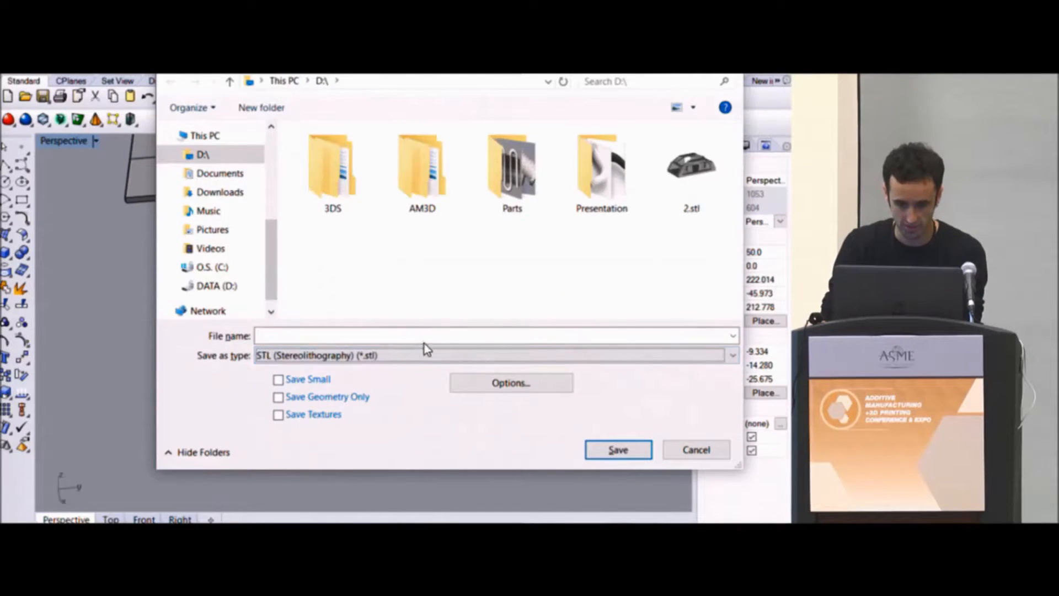
pyautogui.write('12')
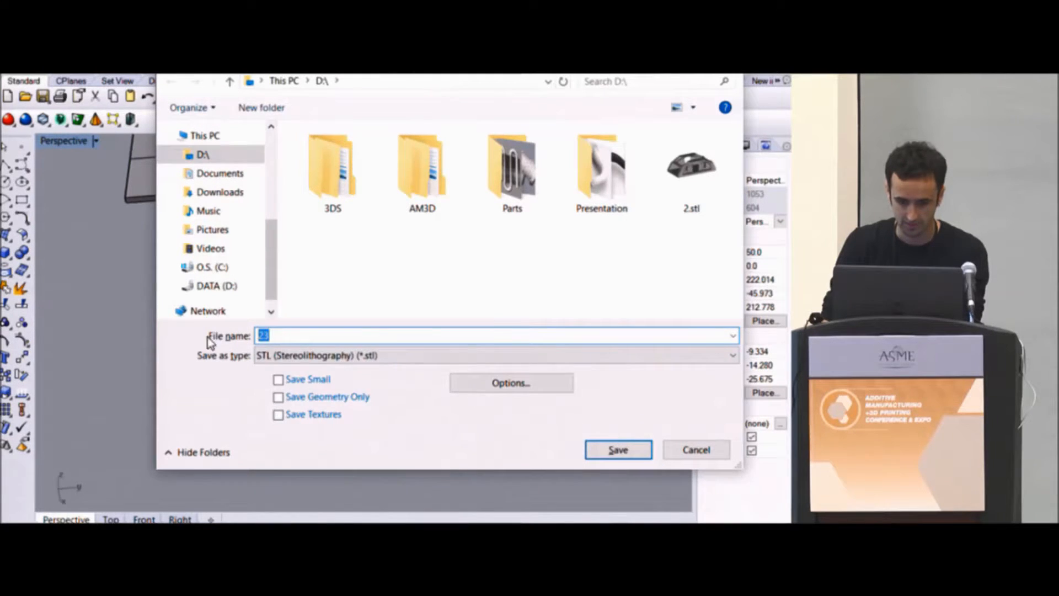
pyautogui.click(617, 450)
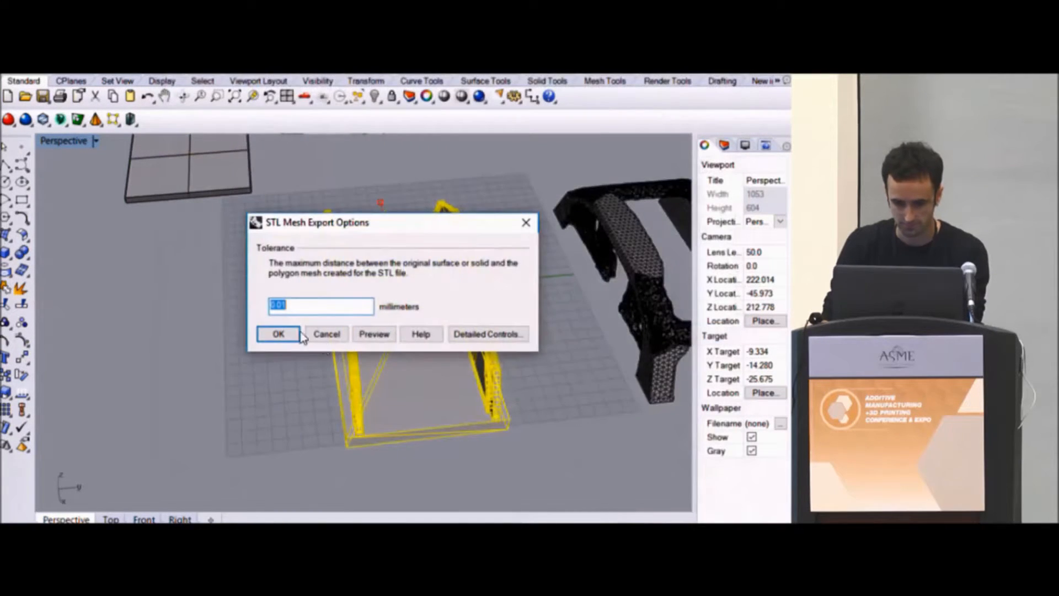
# - Confirm the binary STL options and save a second STL export named 45
pyautogui.click(279, 333)
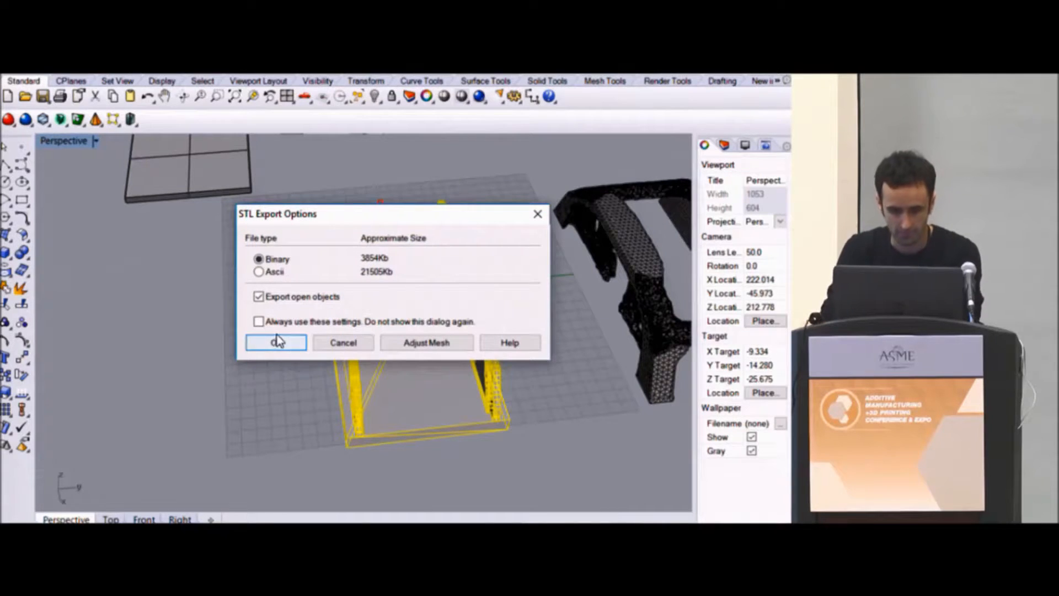
pyautogui.click(276, 342)
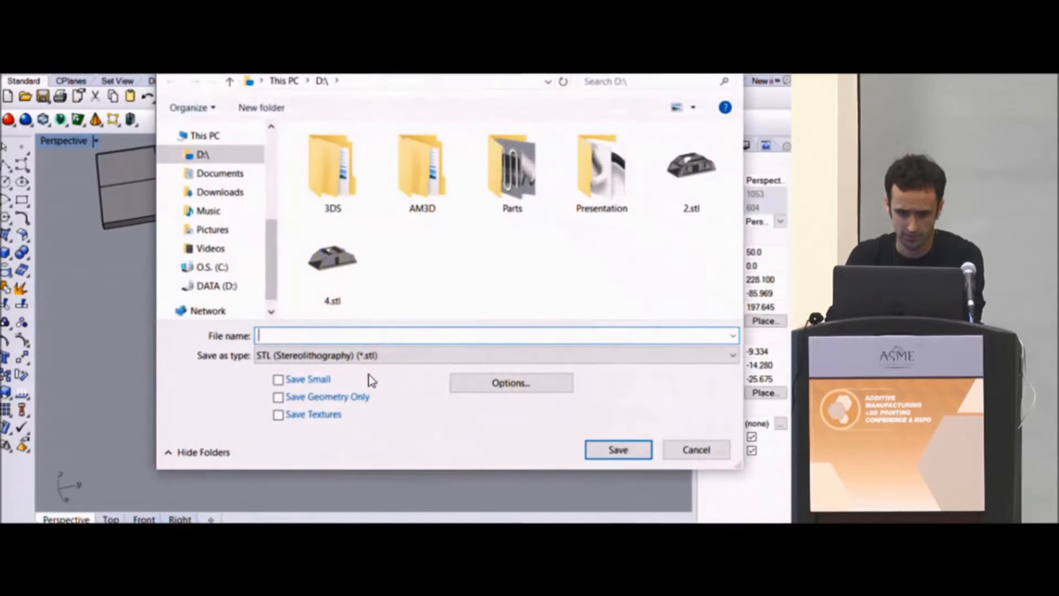
pyautogui.write('45')
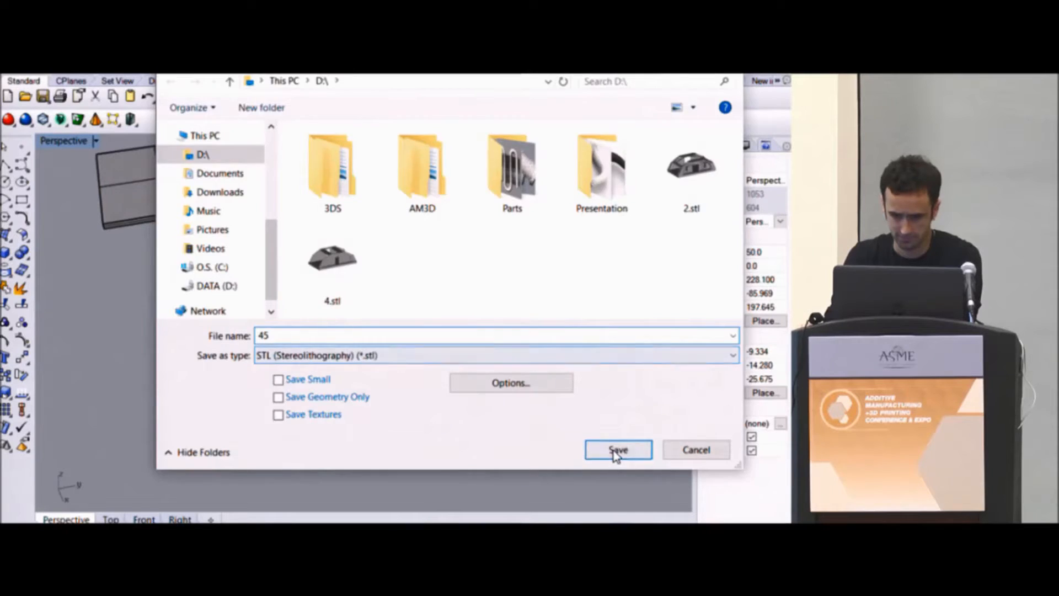
pyautogui.click(618, 450)
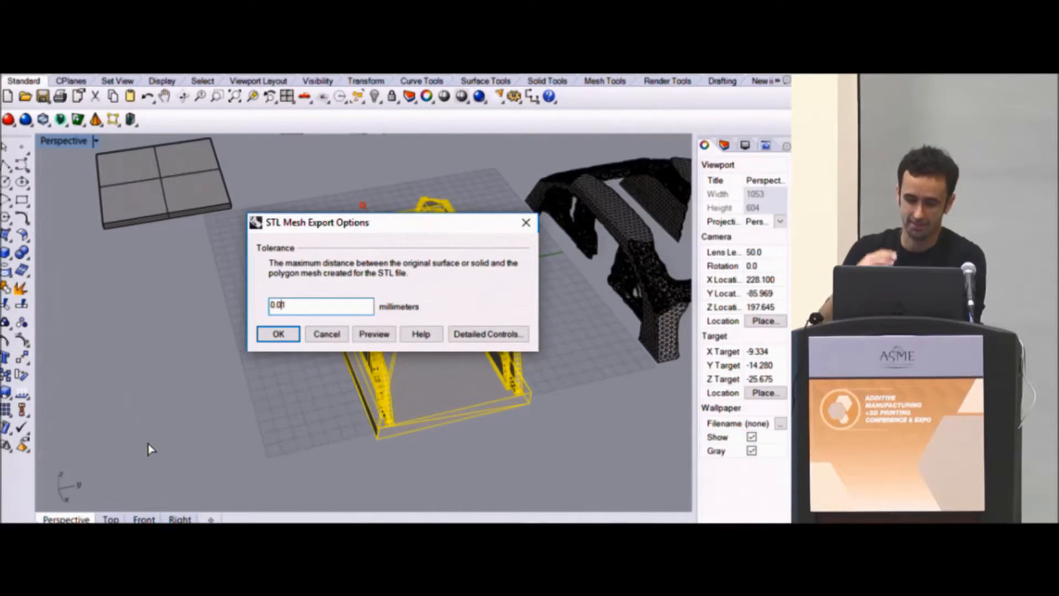
pyautogui.moveTo(138, 452)
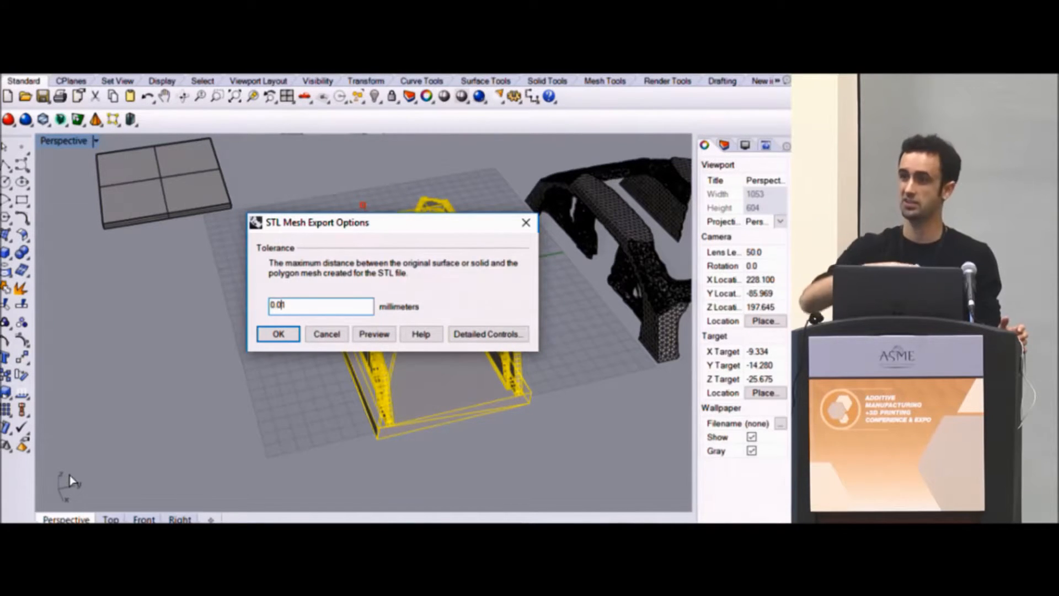
# - Enter 0.01 as the STL mesh export tolerance
pyautogui.write('0.01')
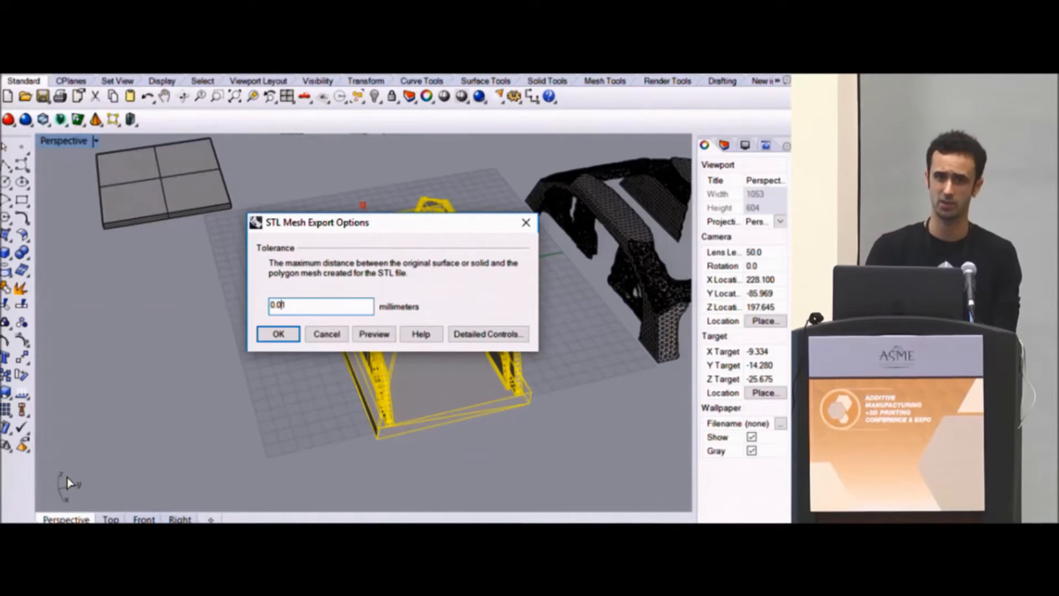
pyautogui.write('0.01')
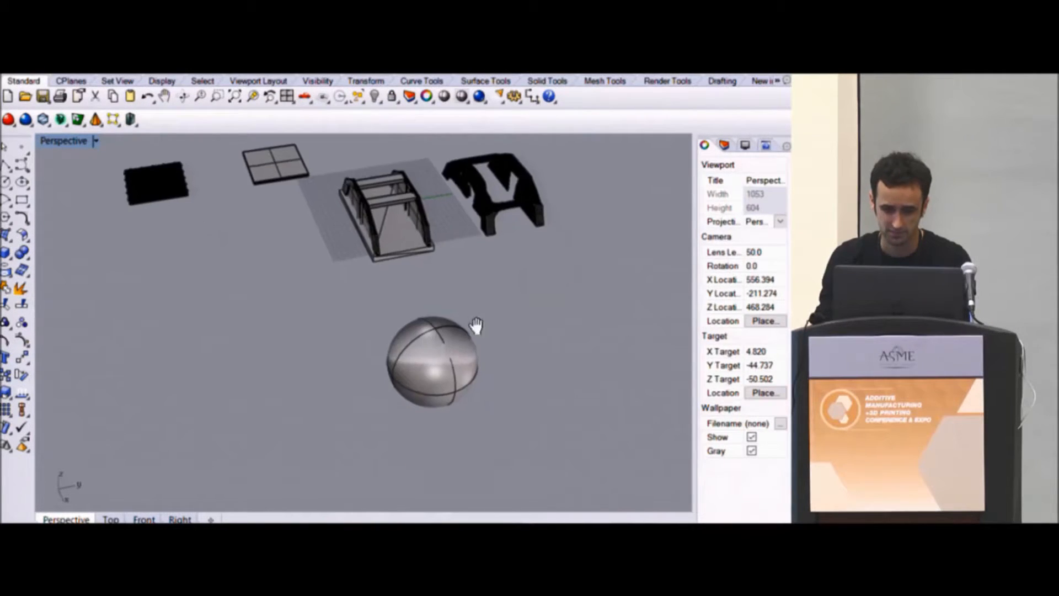
# - Export the sphere as an STL file named 5
pyautogui.click(437, 366)
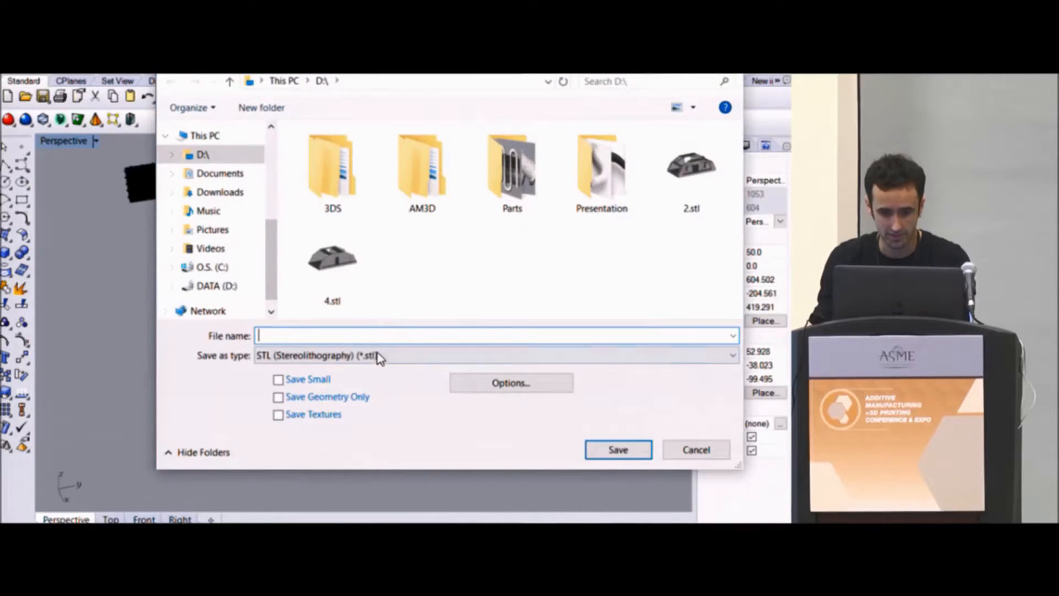
pyautogui.write('5')
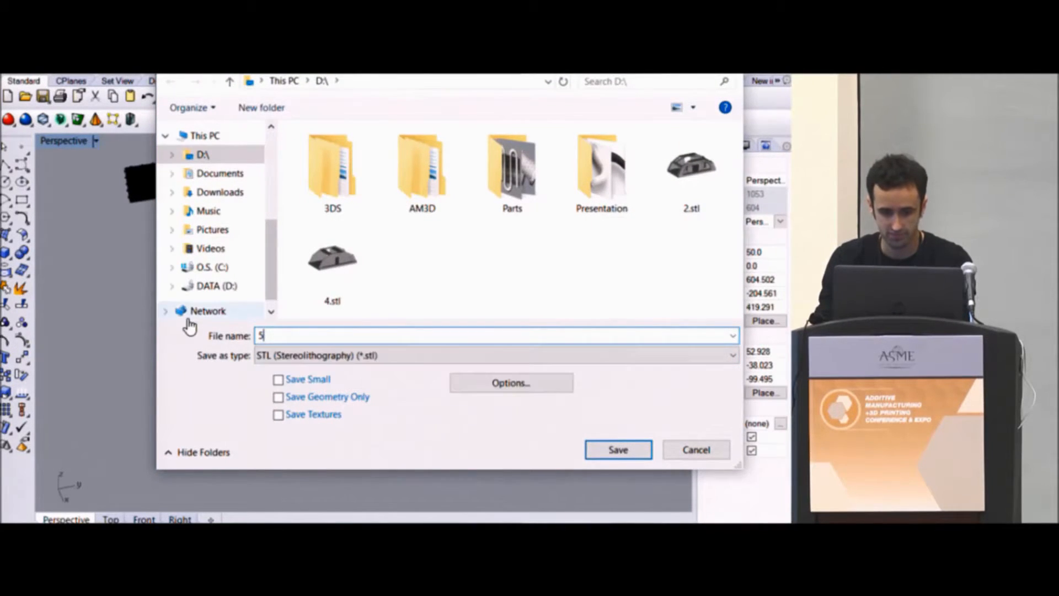
pyautogui.click(618, 449)
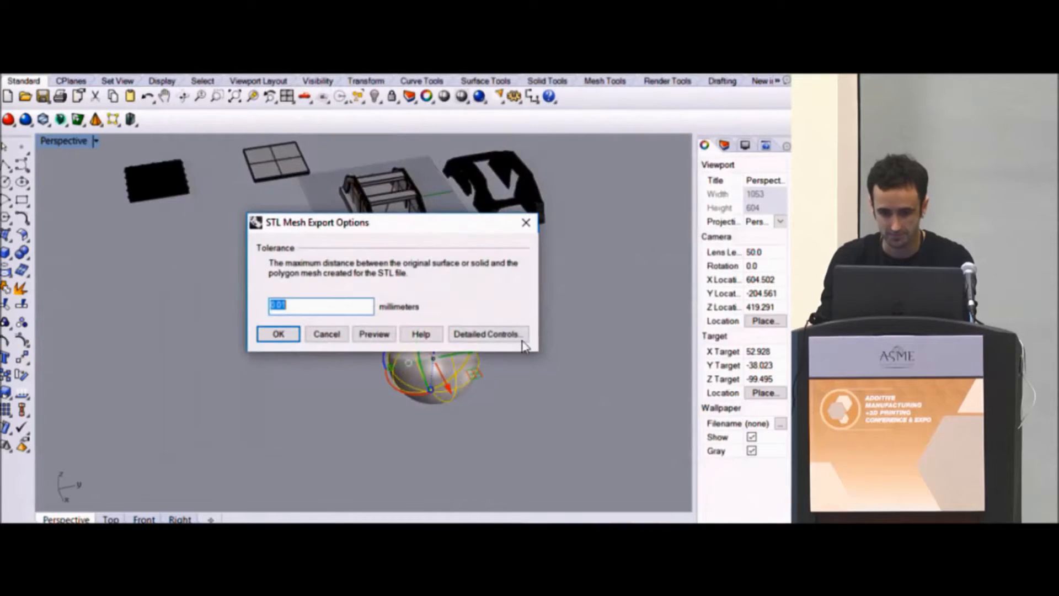
# - Preview the sphere mesh, then set a coarser 1.0 mm tolerance and accept
pyautogui.click(374, 333)
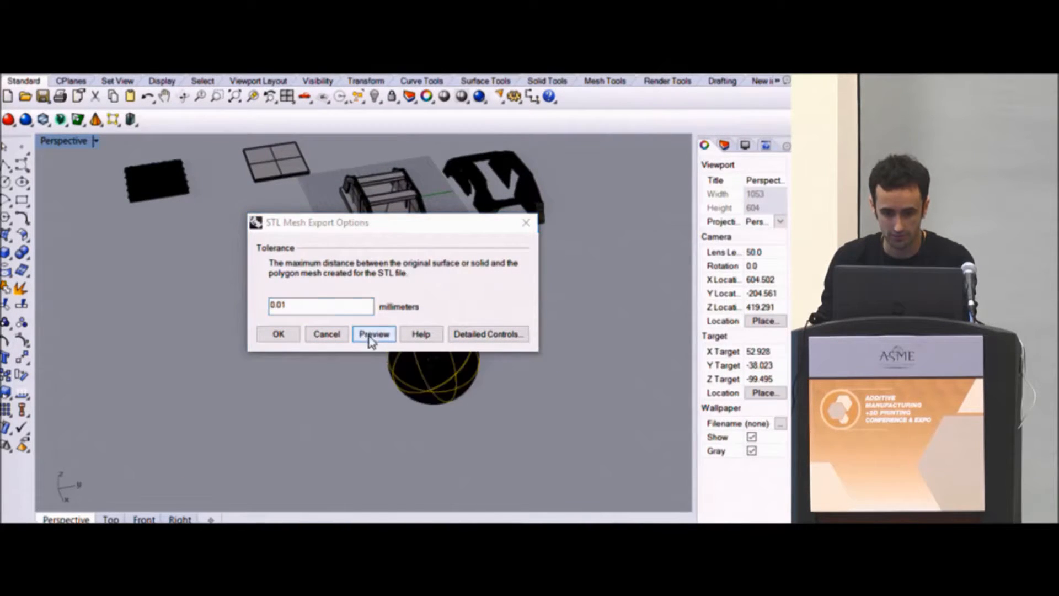
pyautogui.click(373, 334)
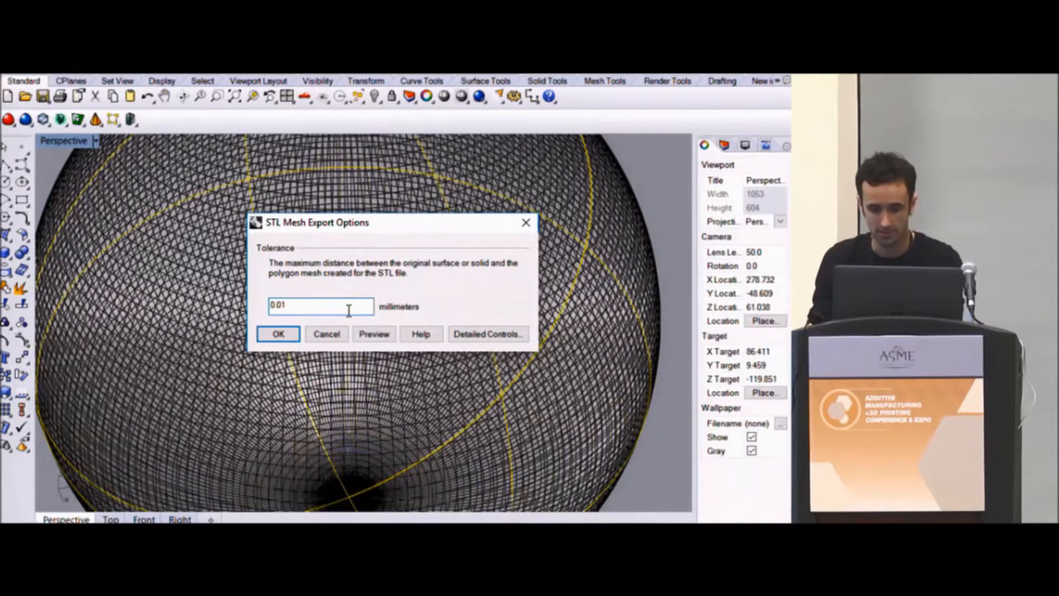
pyautogui.write('1')
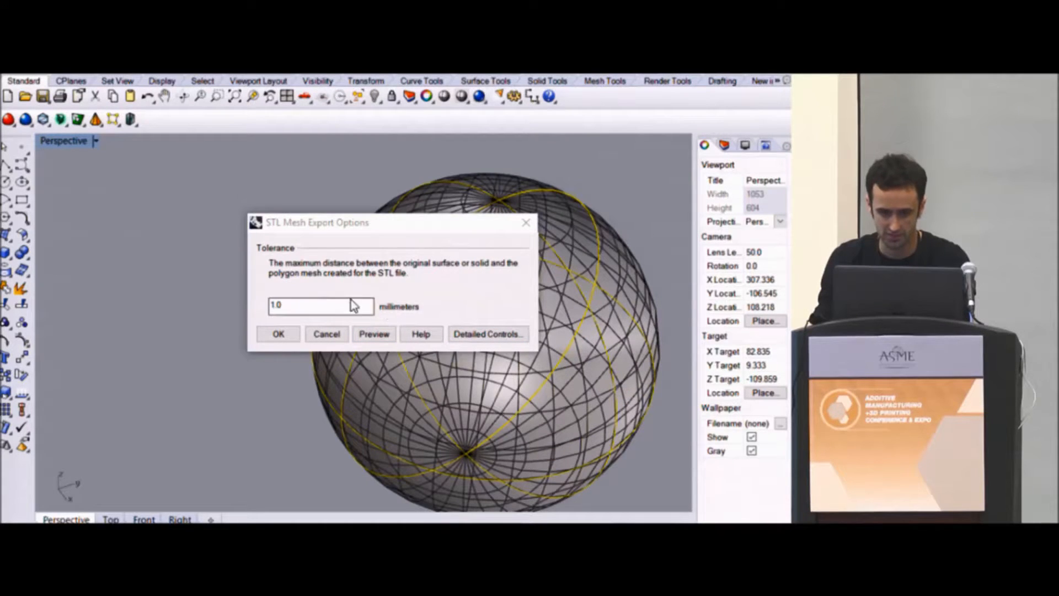
pyautogui.click(278, 334)
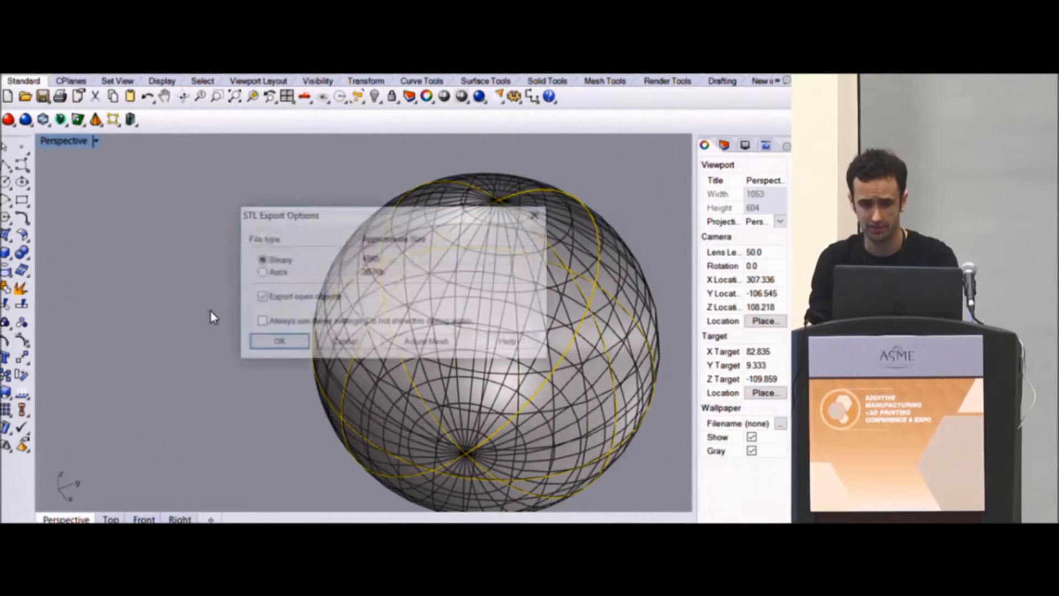
# - Export the sphere as a binary STL named 456, accepting the mesh tolerance
pyautogui.click(278, 340)
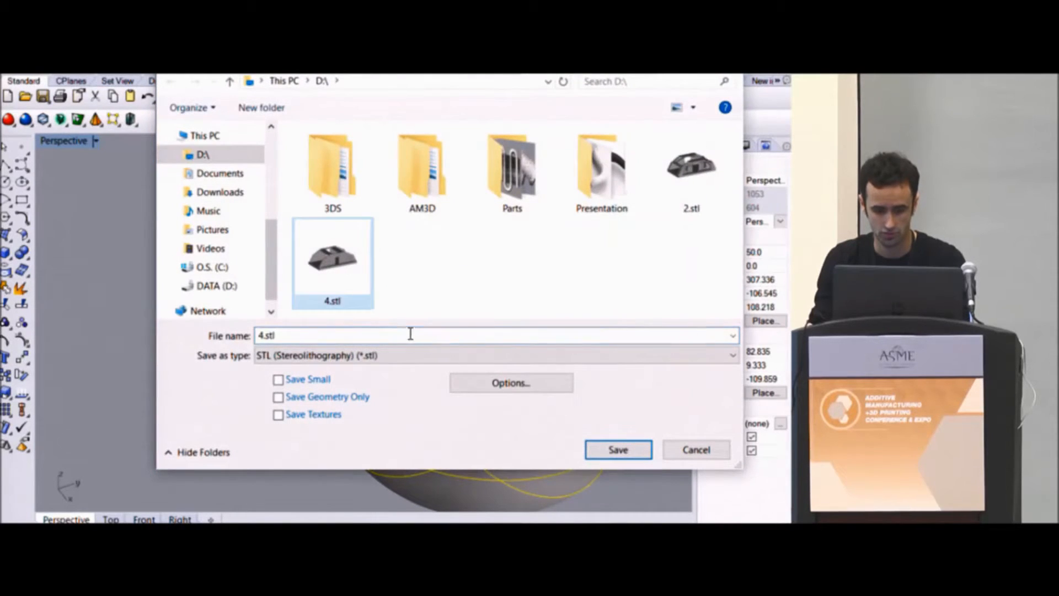
pyautogui.write('456')
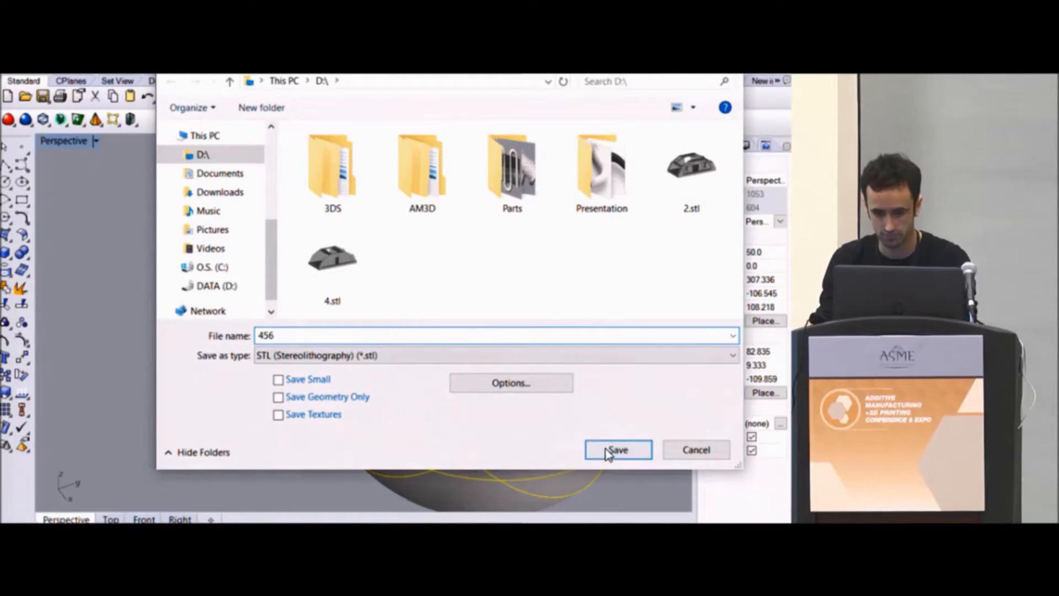
pyautogui.click(618, 449)
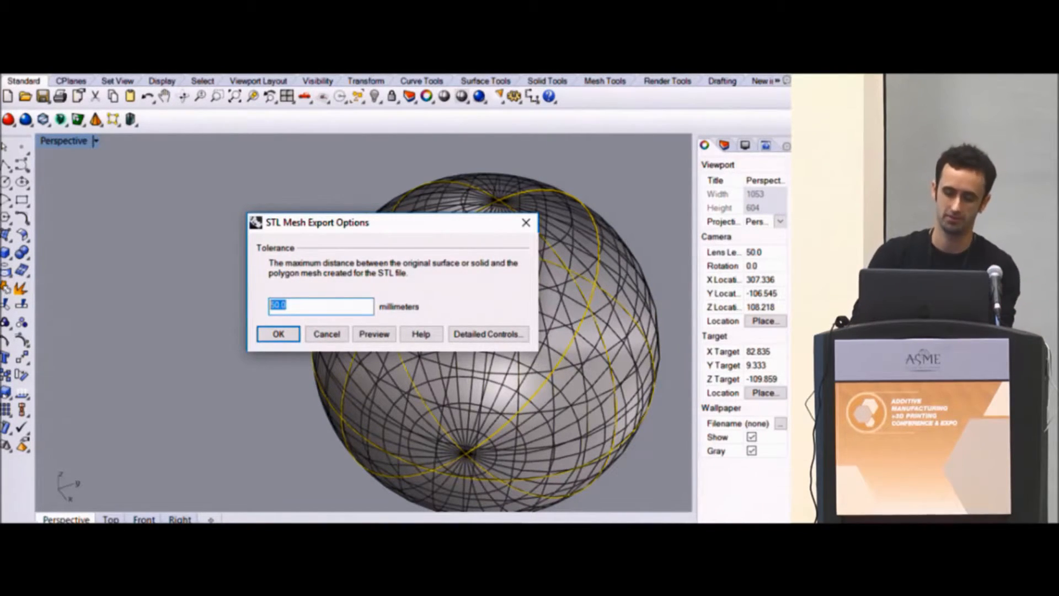
pyautogui.click(327, 334)
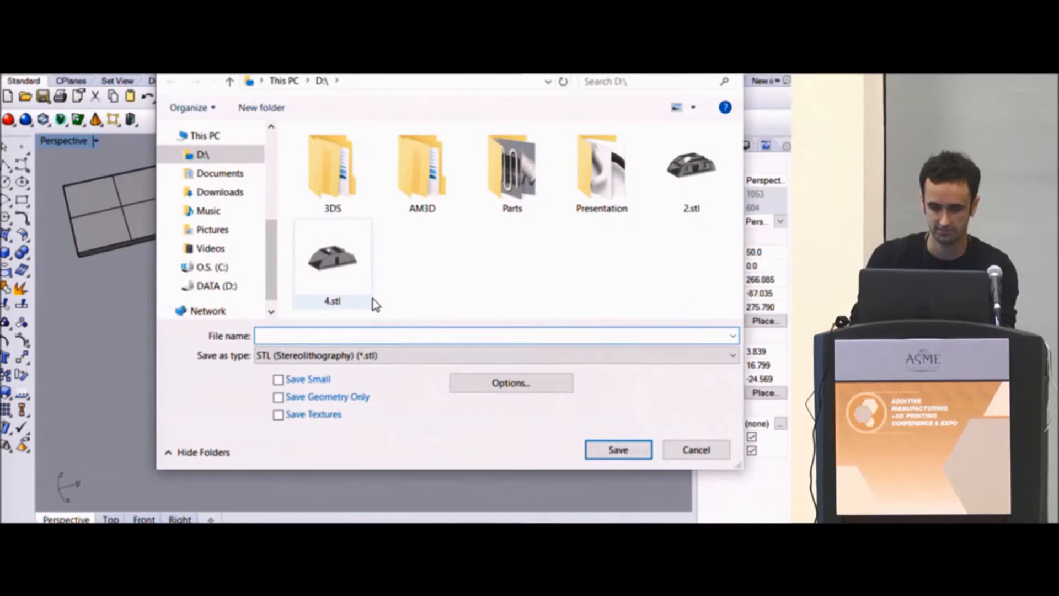
# - Save the bracket as binary STL '4' with mesh tolerance 001
pyautogui.write('4')
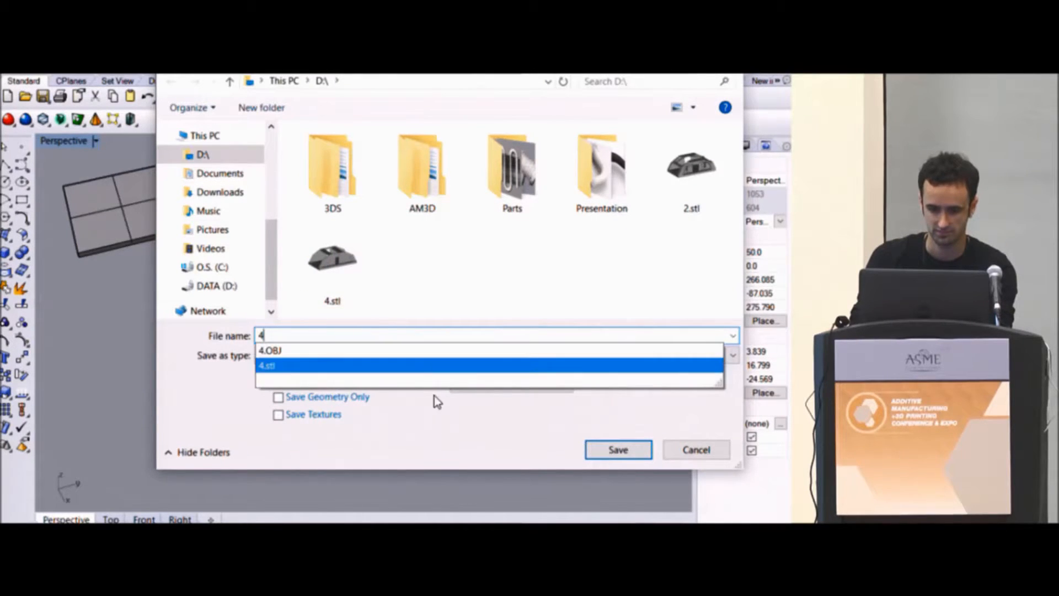
pyautogui.click(617, 449)
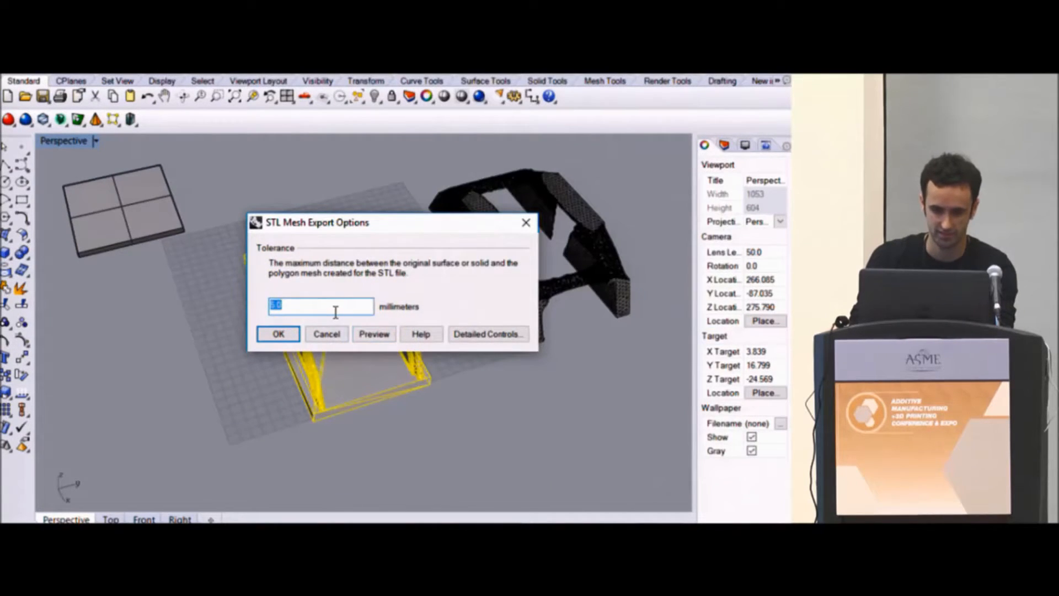
pyautogui.write('001')
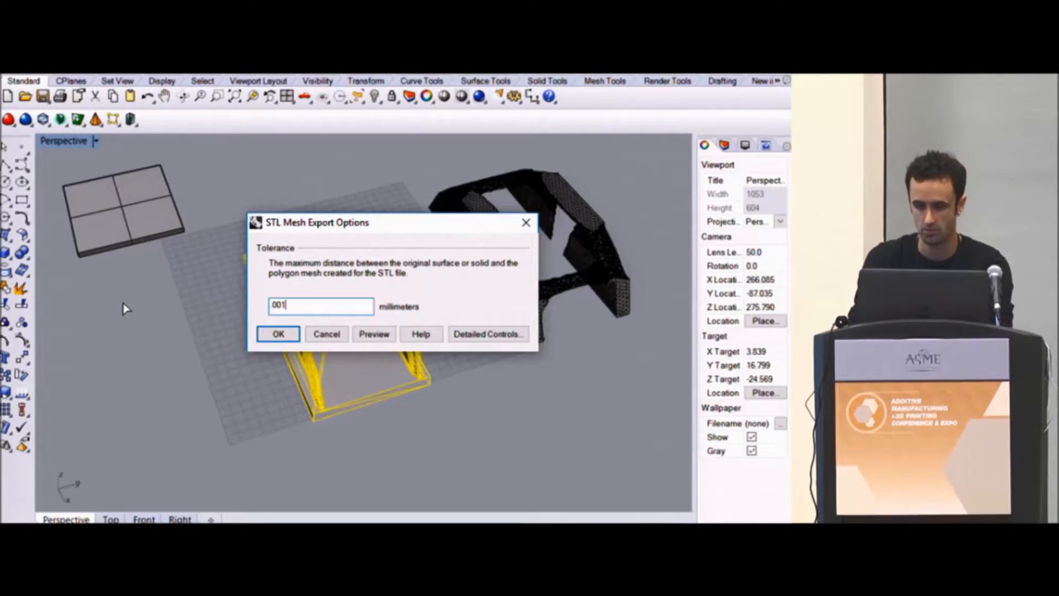
pyautogui.click(278, 334)
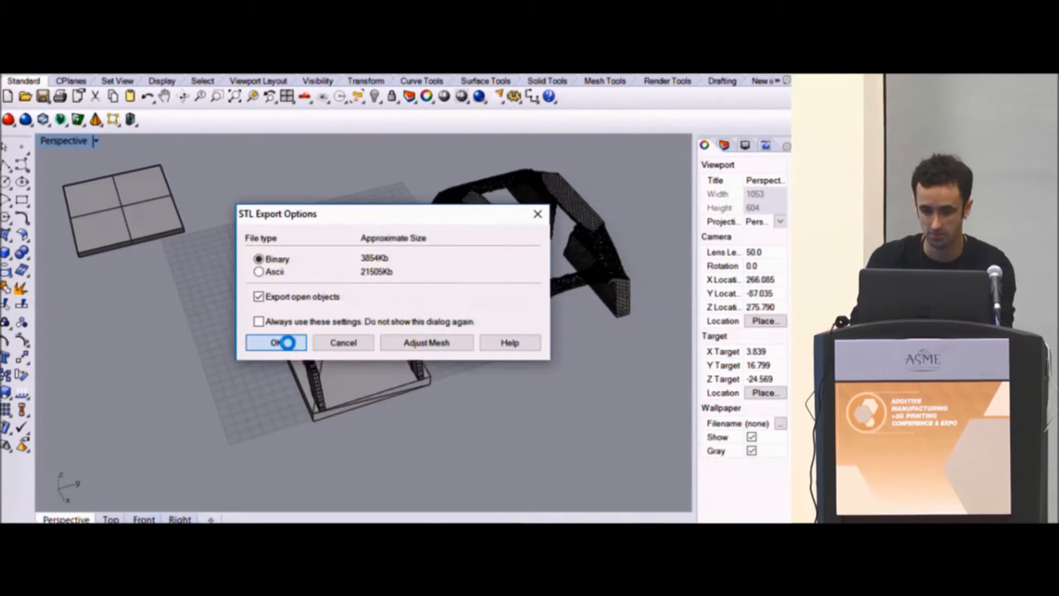
pyautogui.click(275, 342)
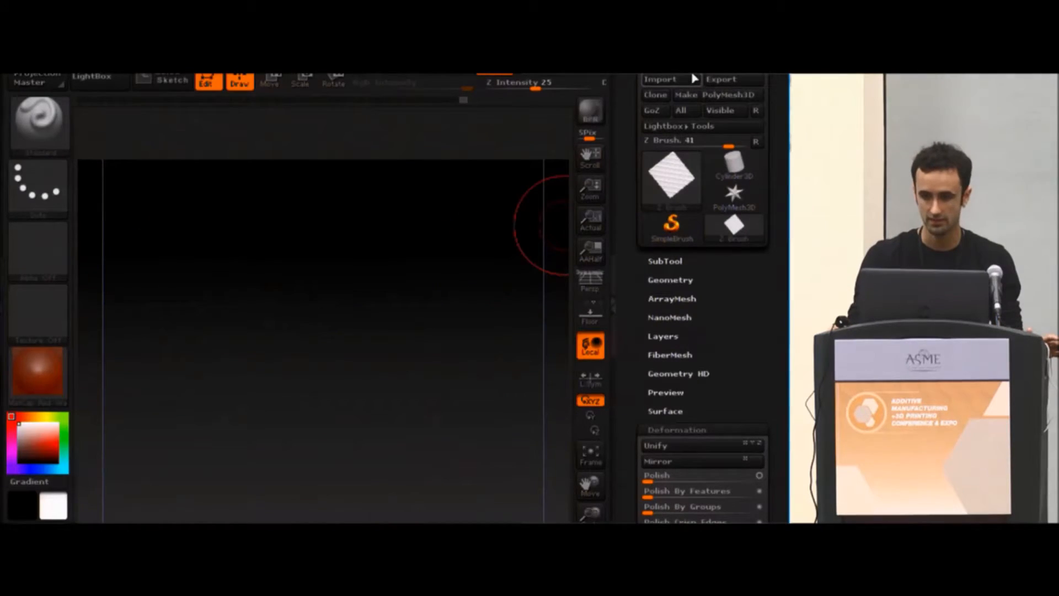
# - Cancel the duct OBJ import and load 45.stl through STL Import
pyautogui.click(669, 80)
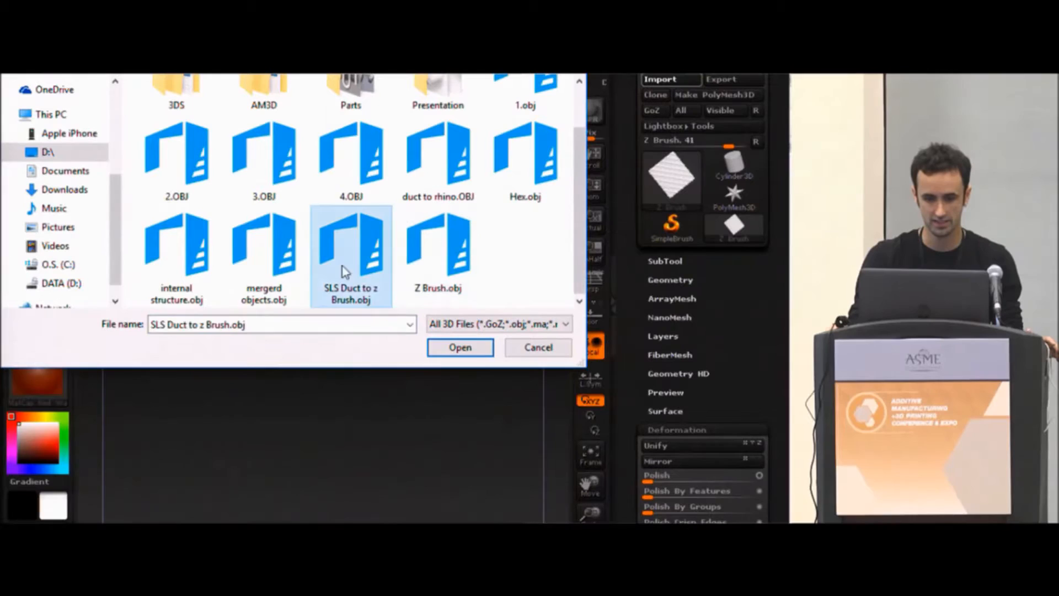
pyautogui.click(176, 249)
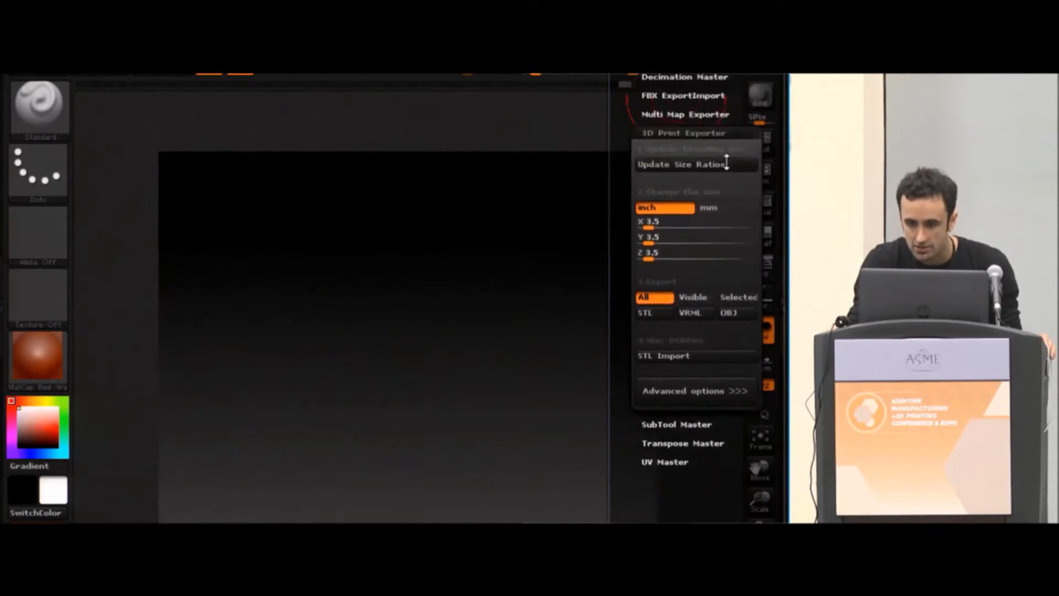
pyautogui.click(663, 355)
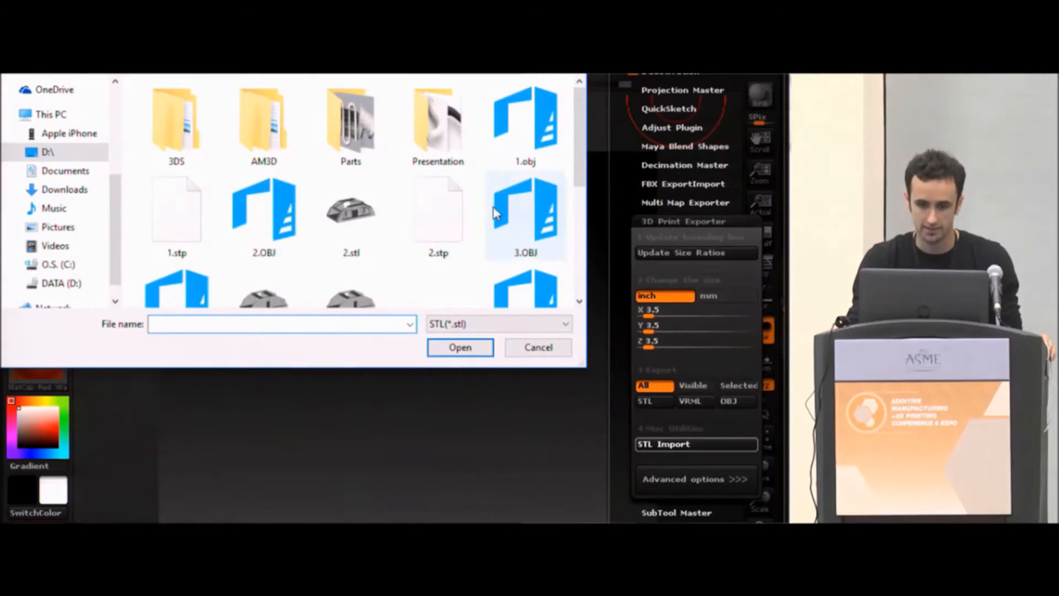
pyautogui.click(524, 209)
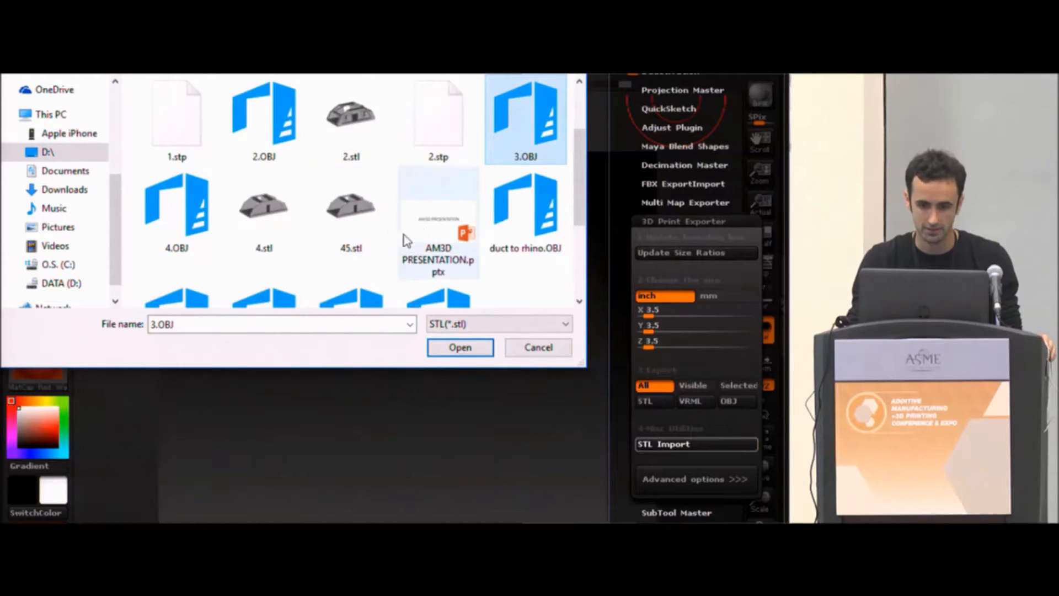
pyautogui.click(348, 205)
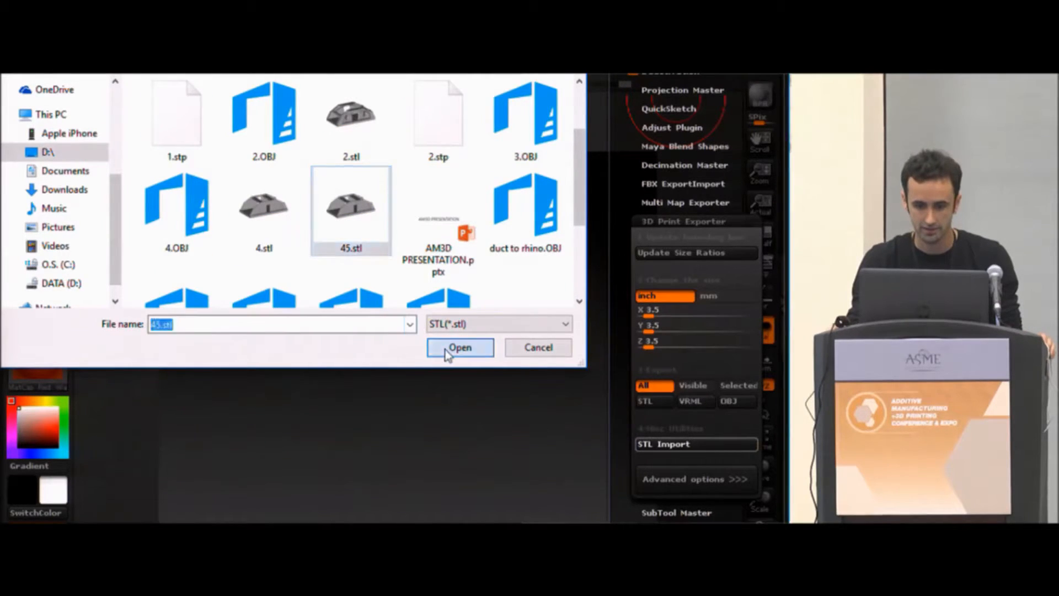
pyautogui.click(460, 347)
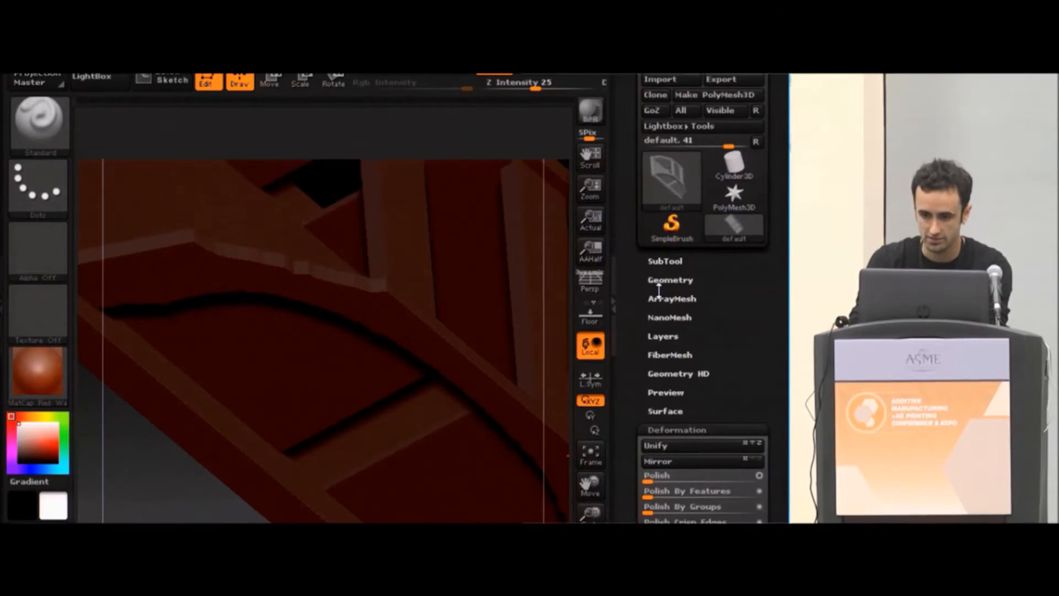
# - Show the Tool > Geometry options, including DynaMesh, for the imported bracket
pyautogui.click(670, 279)
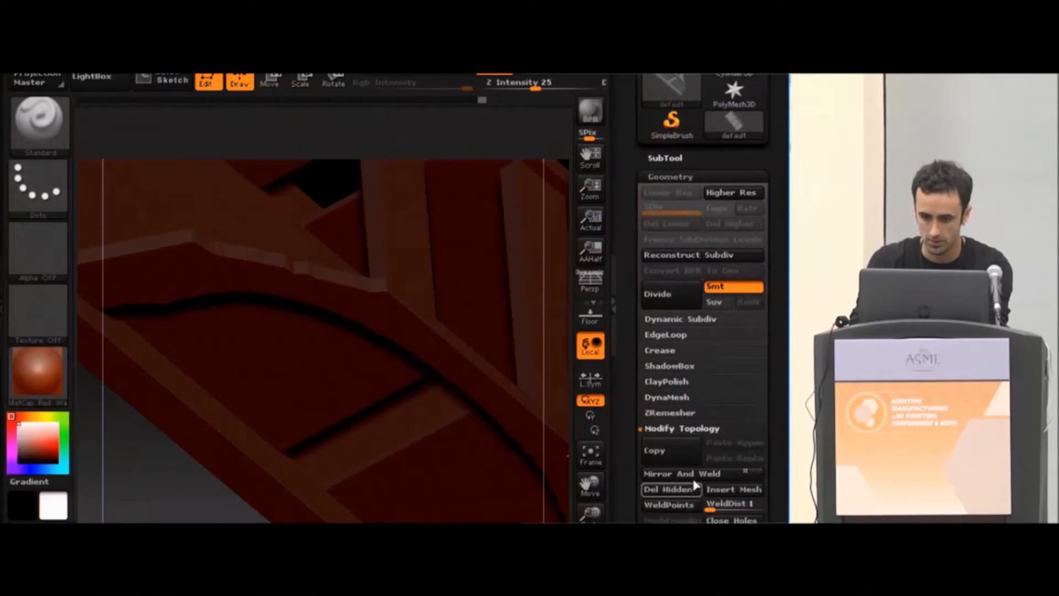
pyautogui.moveTo(900, 572)
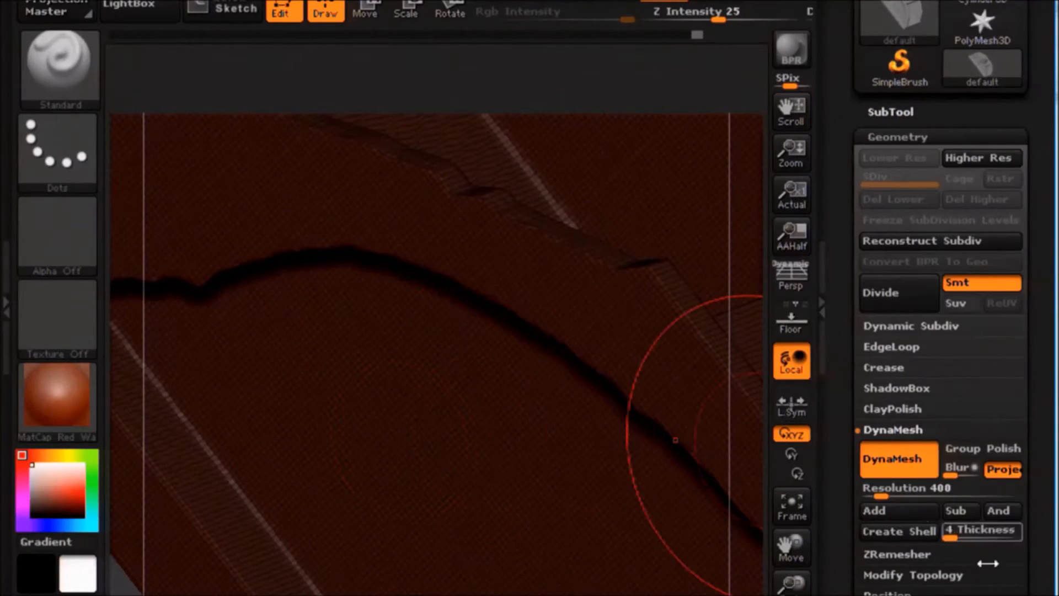
# - Scroll the ZBrush panel toward the Decimation Master settings
pyautogui.scroll(-3)
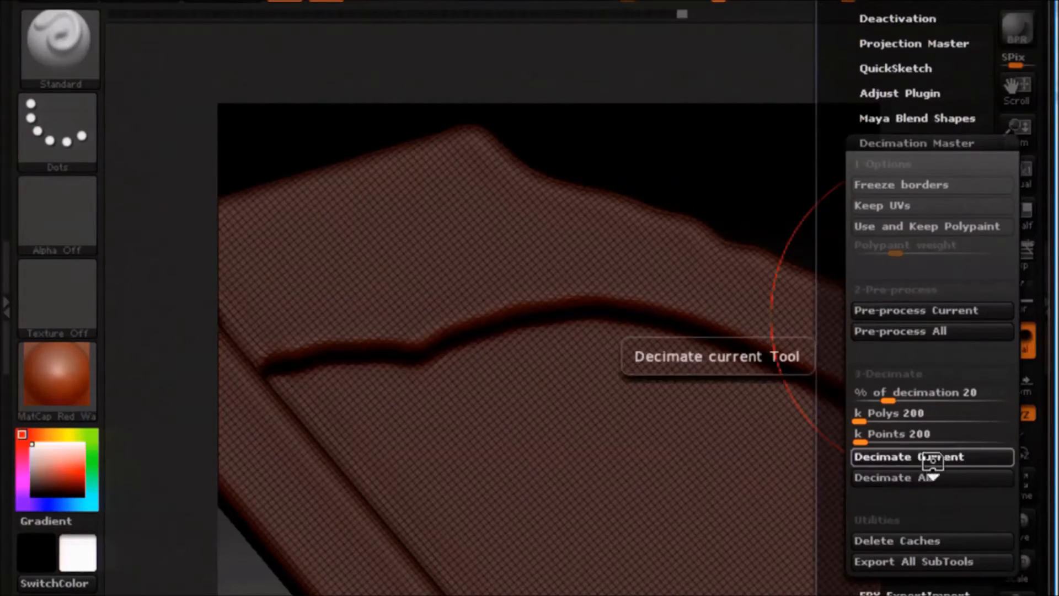
# - Decimate the current bracket and orbit to inspect the large flat triangles
pyautogui.click(931, 457)
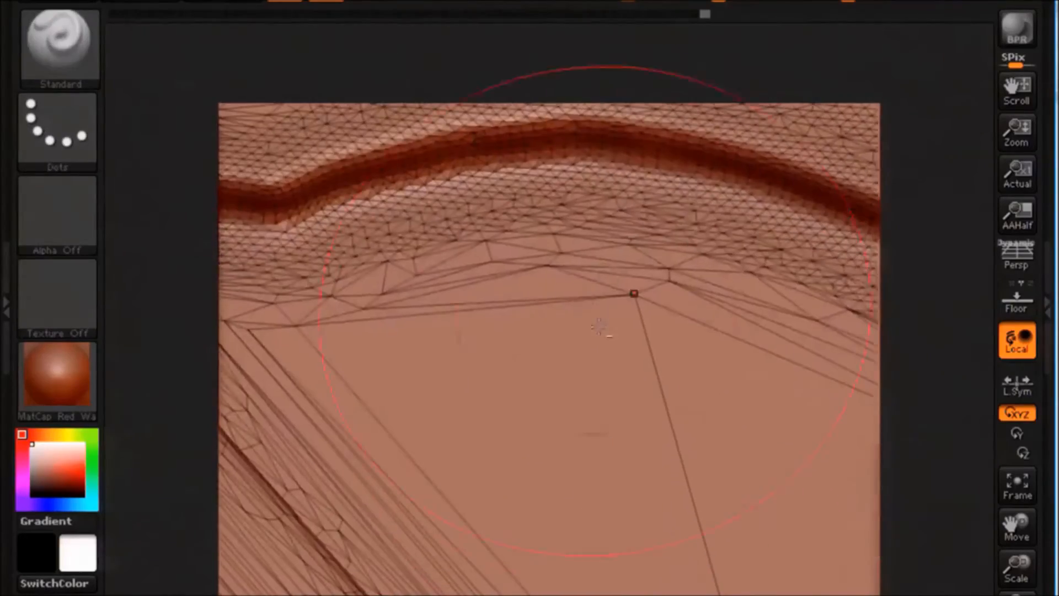
pyautogui.moveTo(601, 327); pyautogui.dragTo(584, 371)
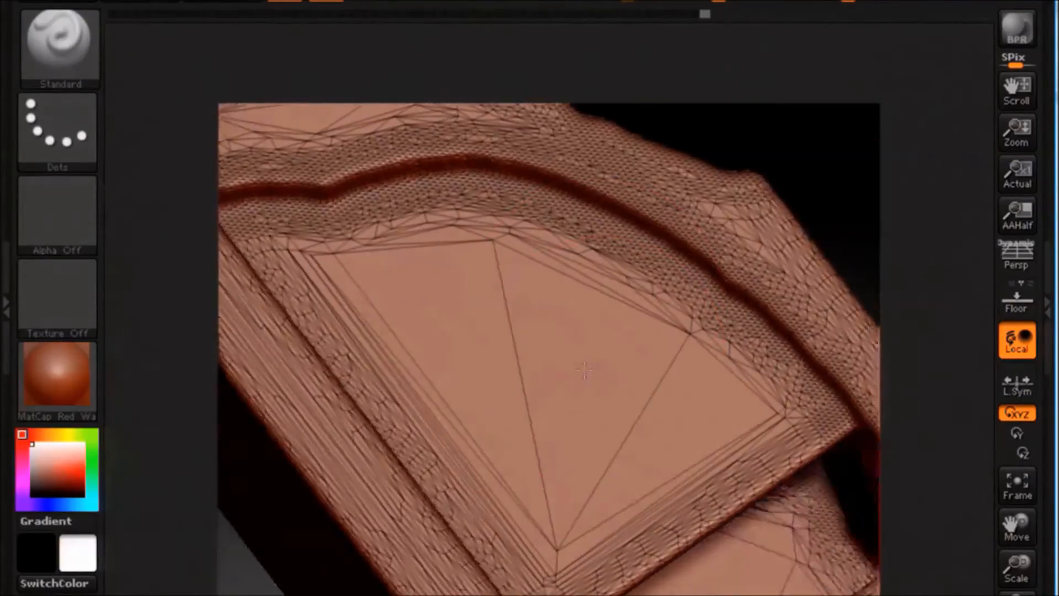
pyautogui.moveTo(588, 372); pyautogui.dragTo(710, 372)
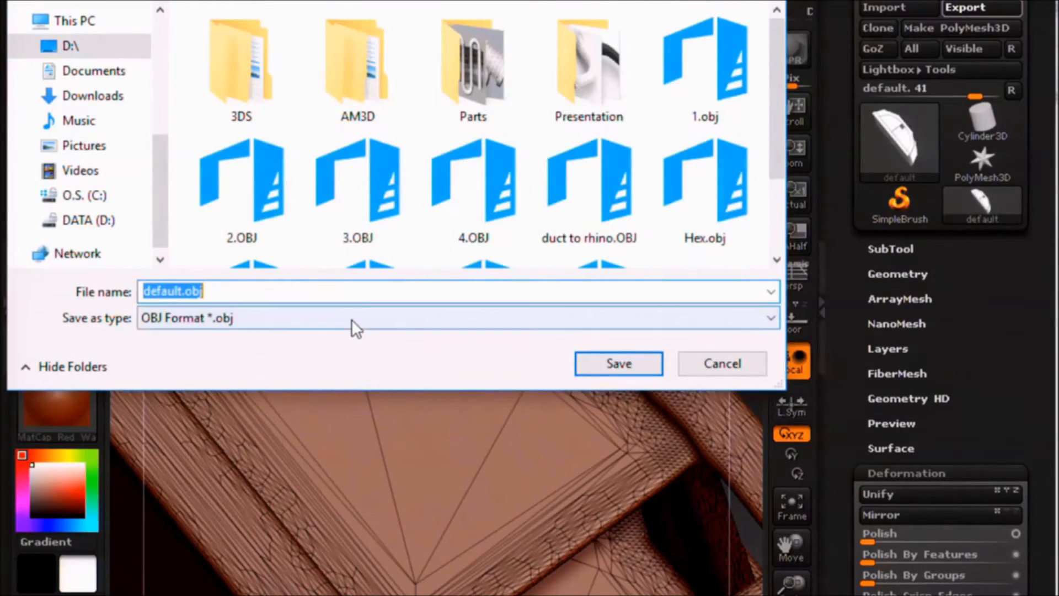
# - Save the decimated bracket as OBJ file '67'
pyautogui.write('67')
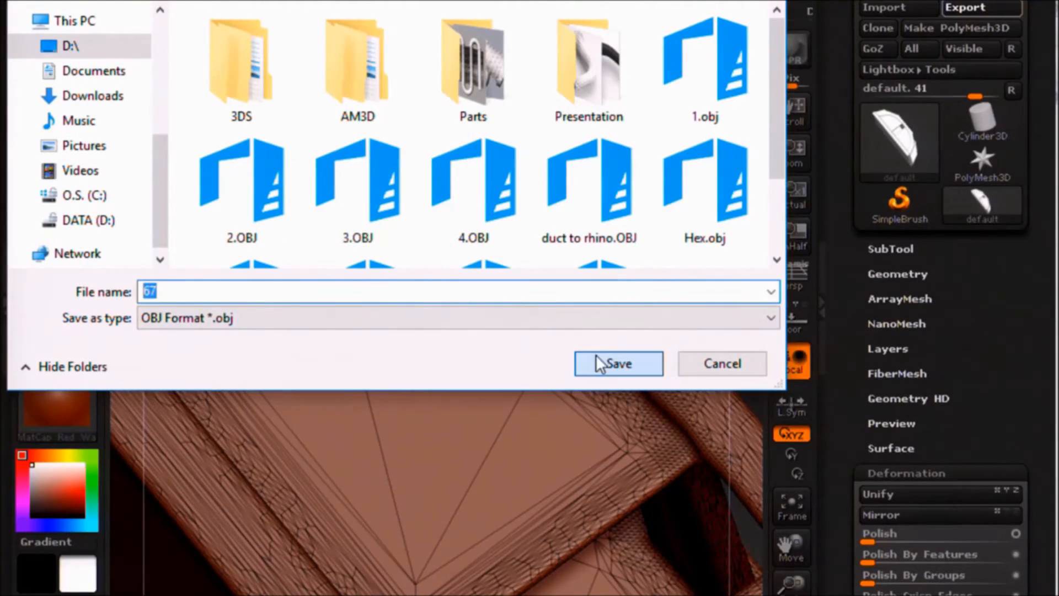
pyautogui.click(619, 363)
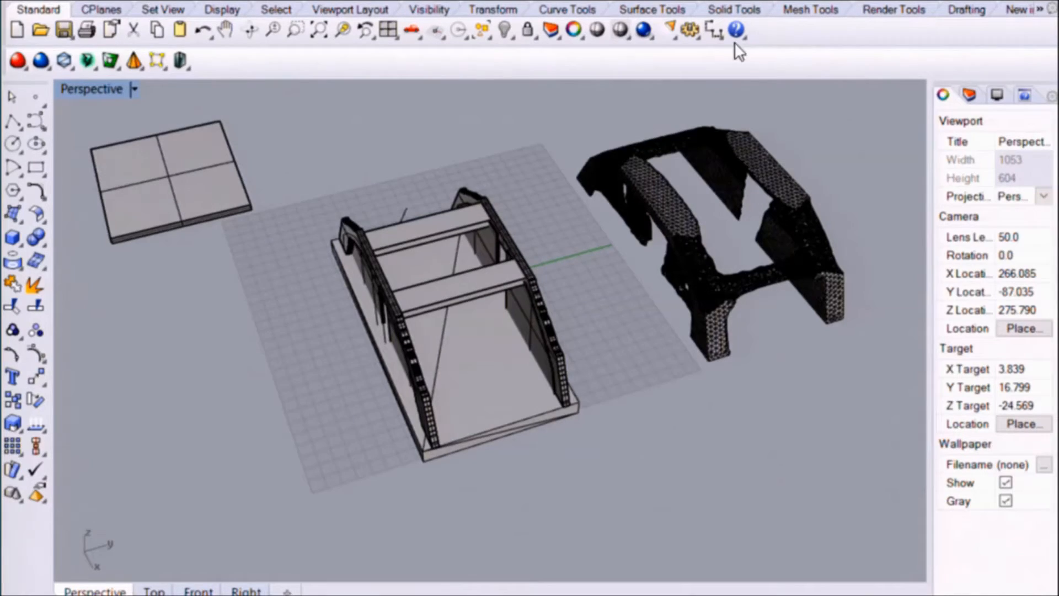
pyautogui.moveTo(772, 93)
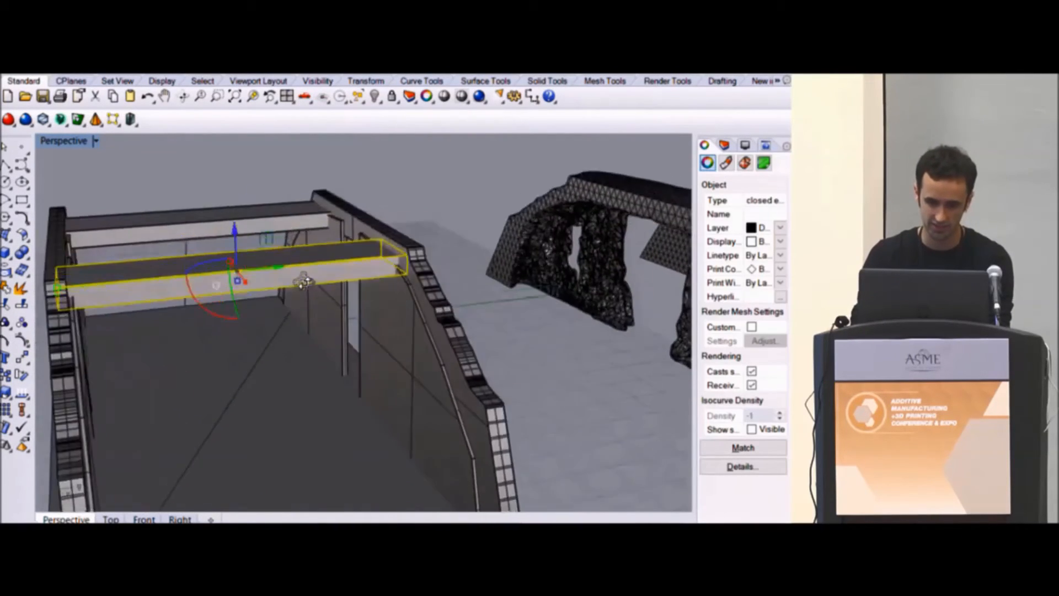
# - Drag the crossbeam up onto the top edge of the bracket walls
pyautogui.moveTo(304, 284); pyautogui.dragTo(284, 264)
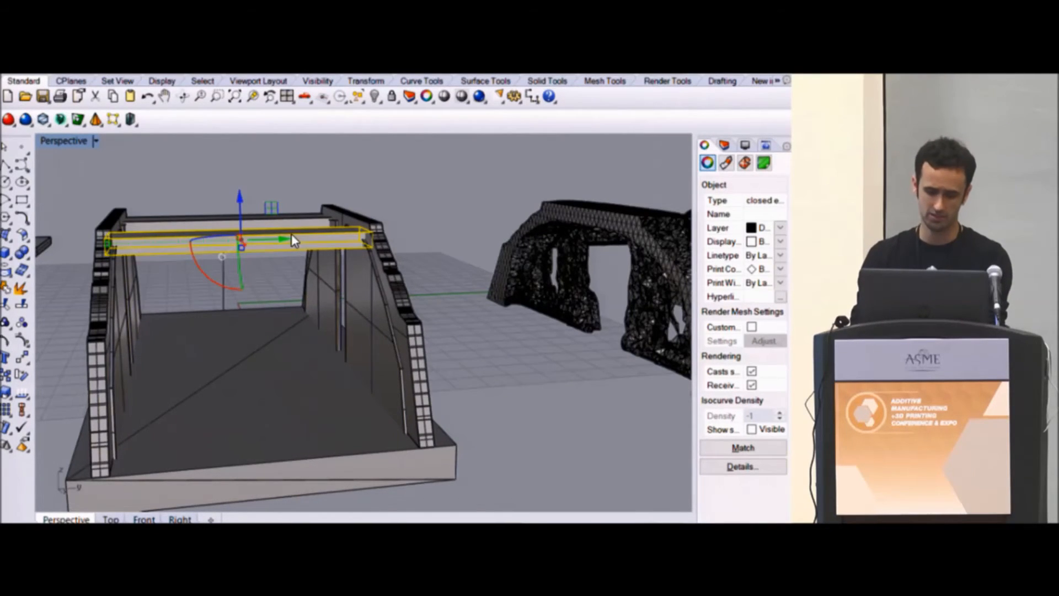
pyautogui.moveTo(291, 240); pyautogui.dragTo(338, 186)
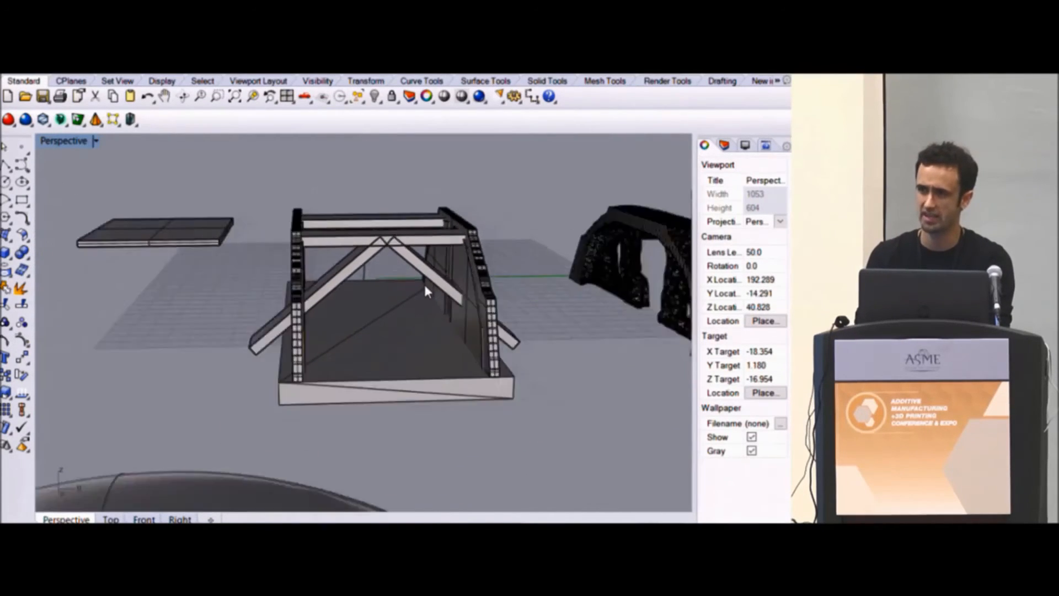
pyautogui.moveTo(425, 291); pyautogui.dragTo(405, 270)
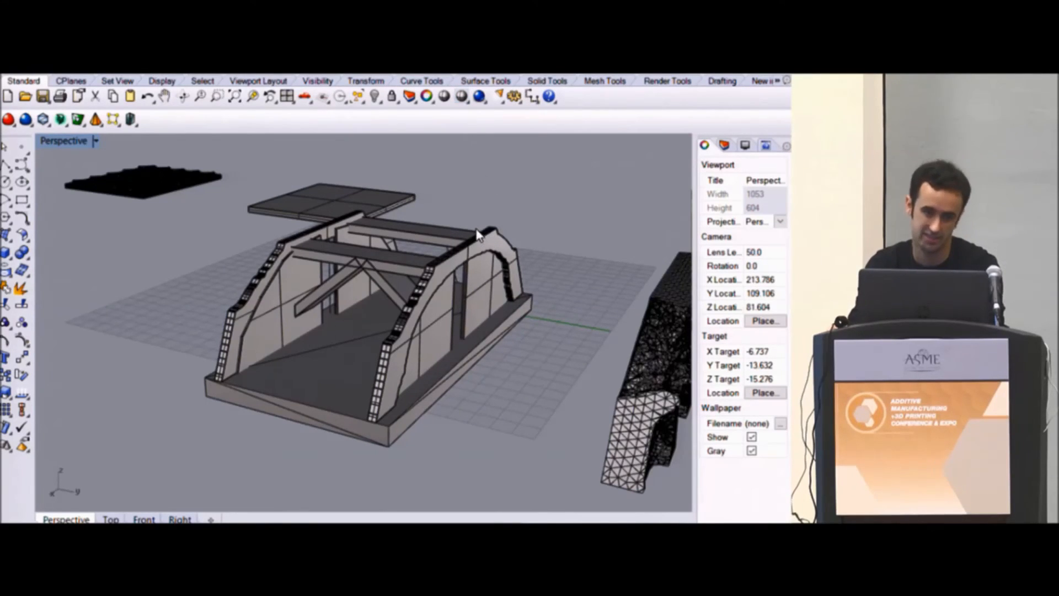
pyautogui.moveTo(467, 211)
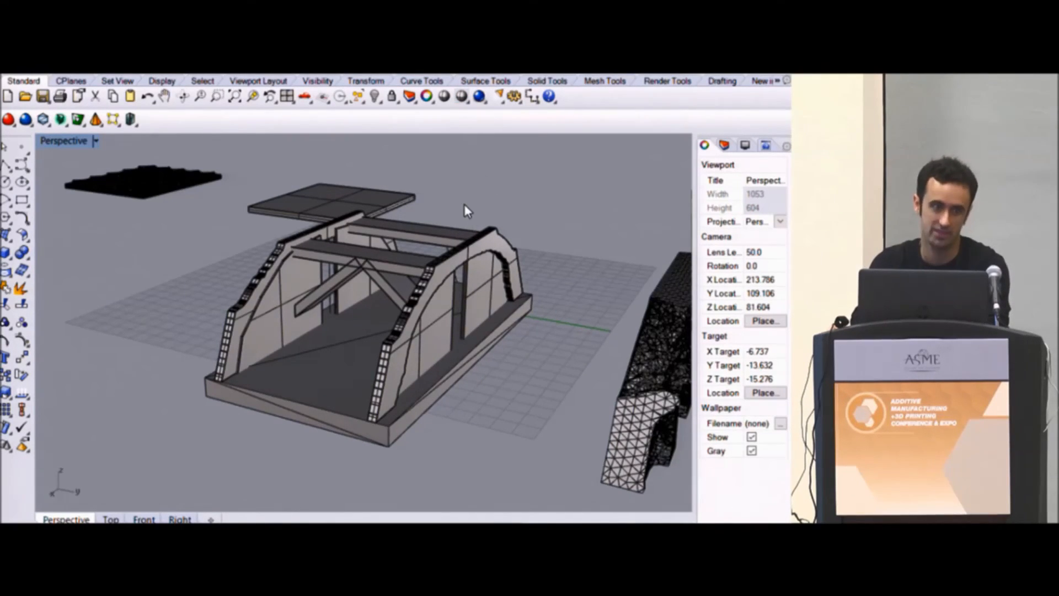
pyautogui.moveTo(485, 226)
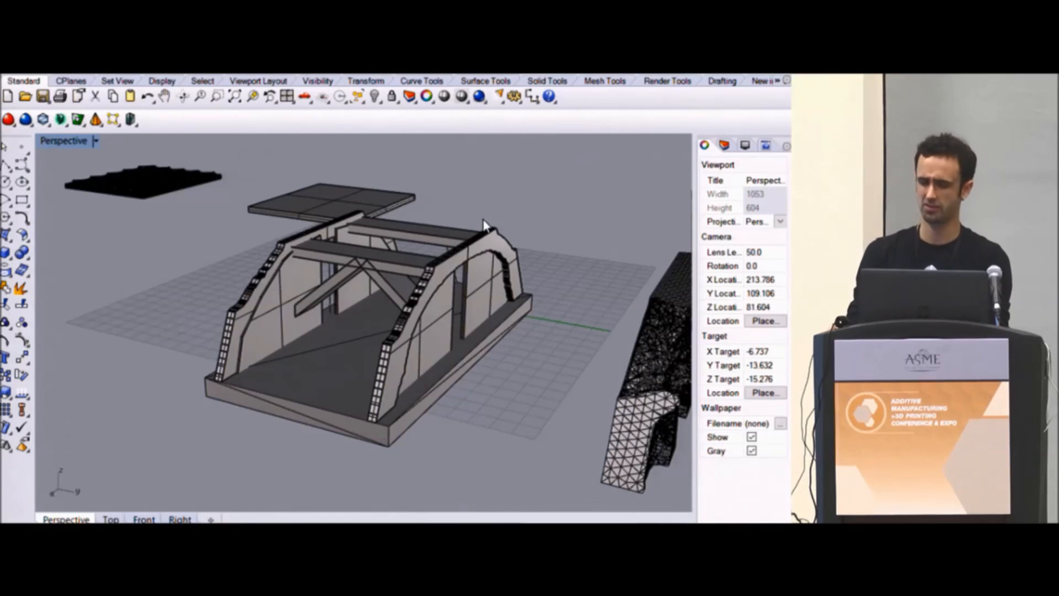
pyautogui.moveTo(483, 226); pyautogui.dragTo(429, 302)
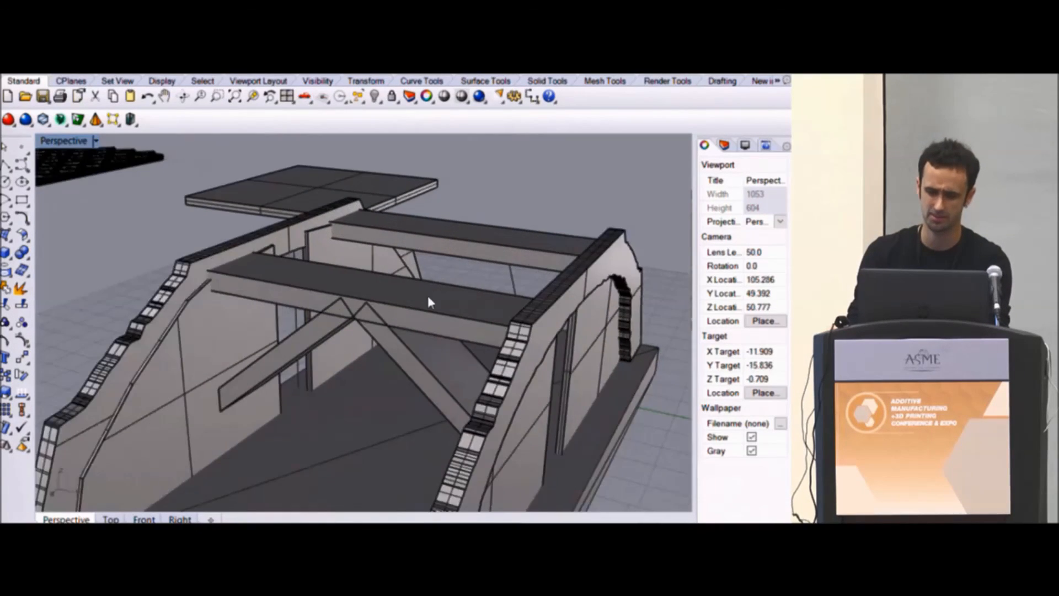
pyautogui.moveTo(433, 302); pyautogui.dragTo(473, 313)
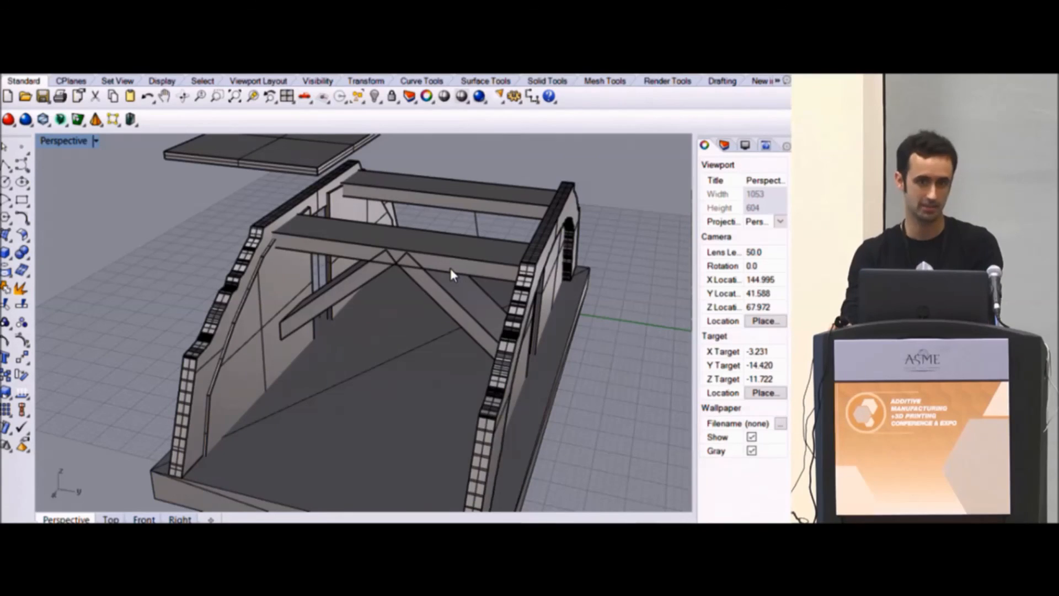
pyautogui.moveTo(459, 272)
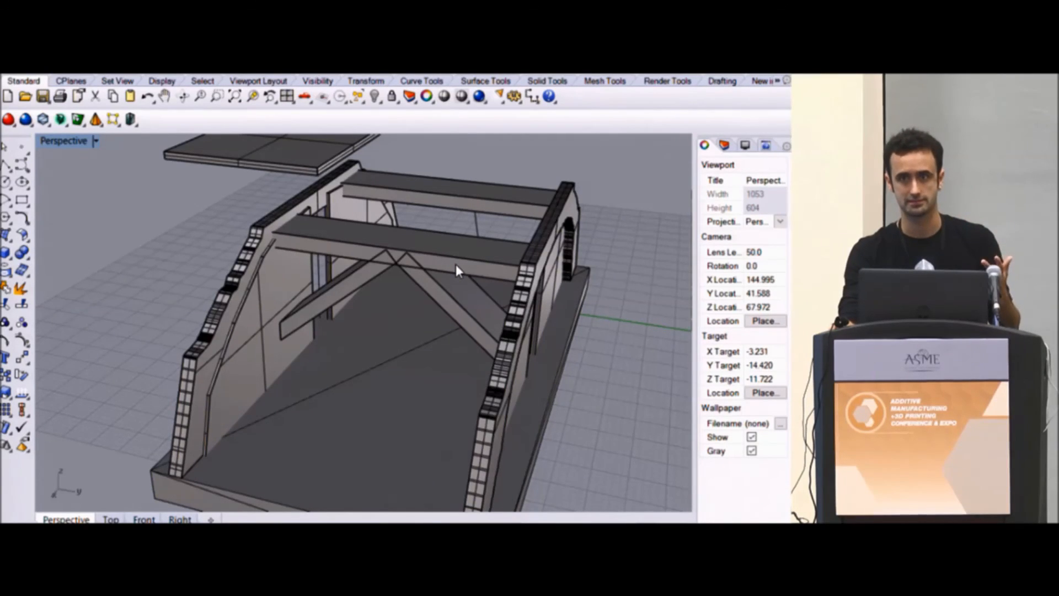